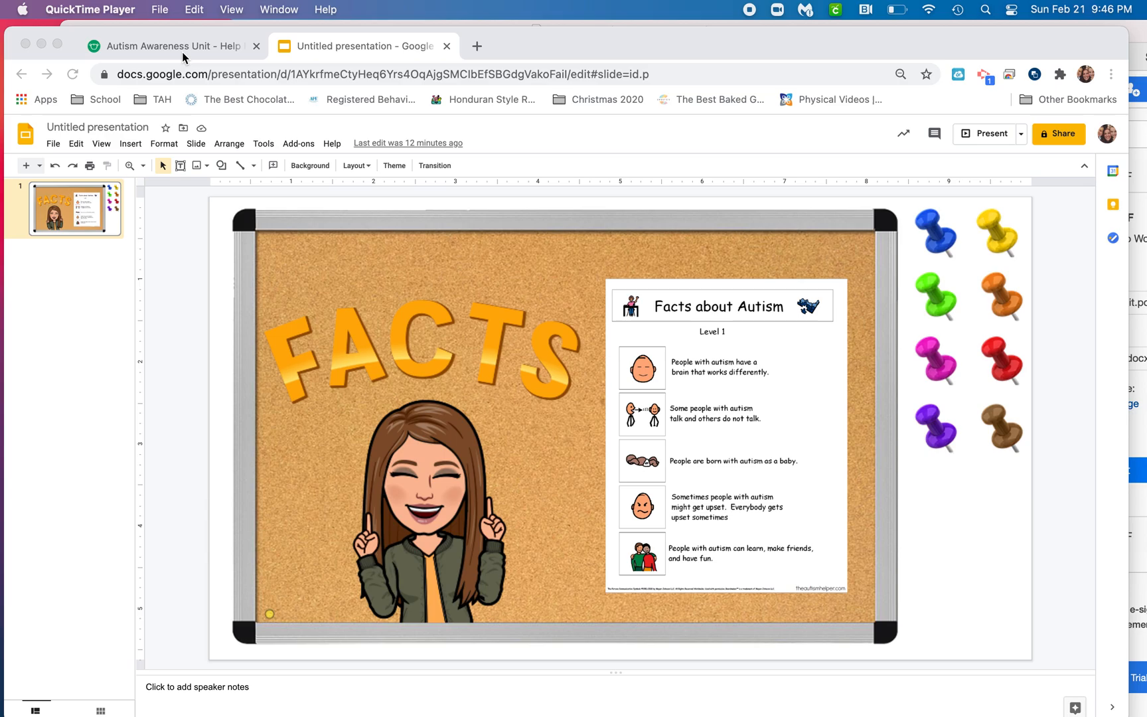
Bring up the Autism Awareness Unit page and preview its cover, Facts About Autism and jobs pages.
{"action": "left_click", "coordinate": [174, 45]}
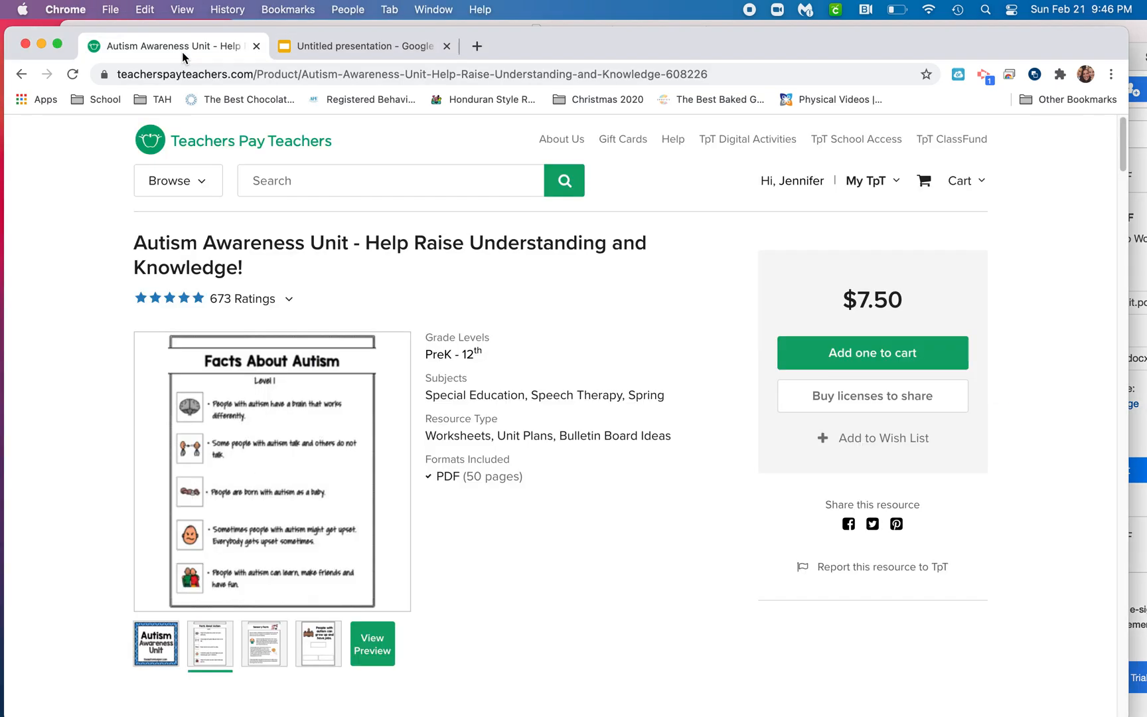
{"action": "mouse_move", "coordinate": [305, 531]}
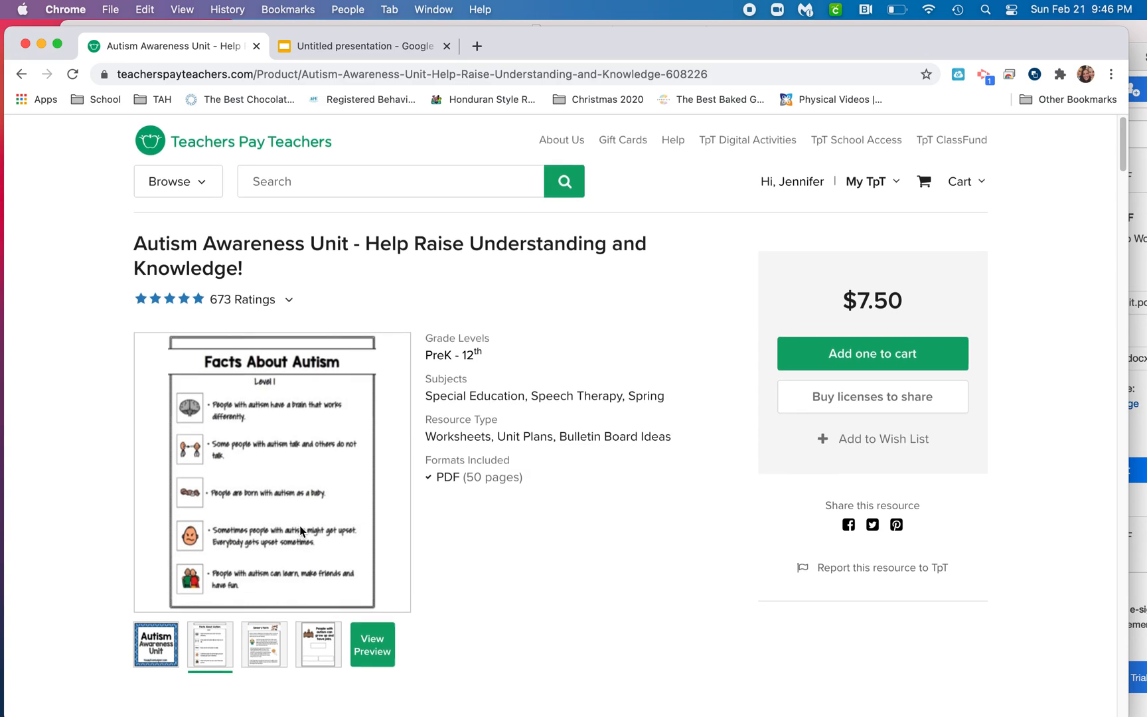
{"action": "left_click", "coordinate": [155, 644]}
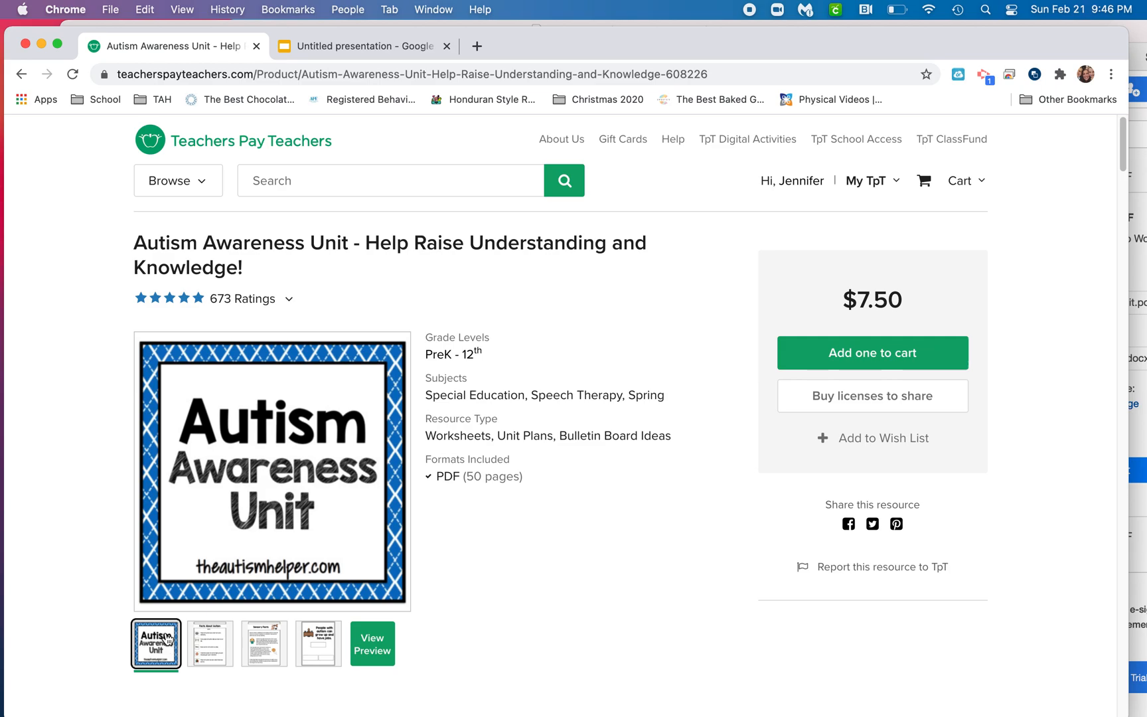
{"action": "mouse_move", "coordinate": [364, 45]}
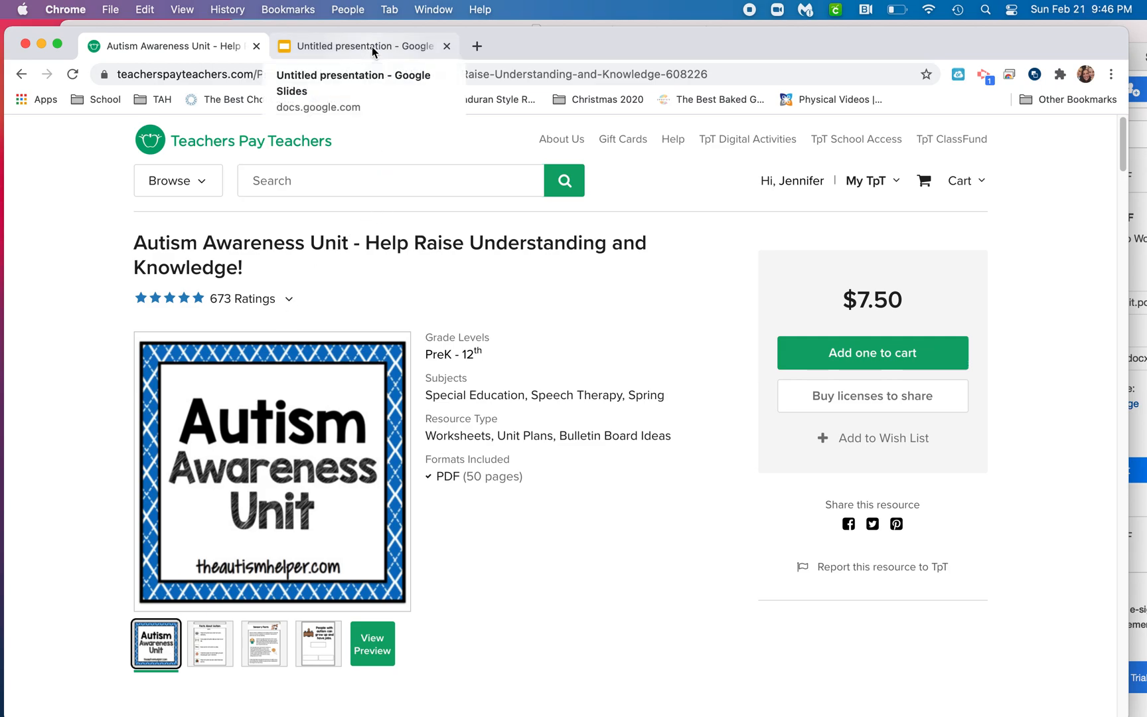
{"action": "left_click", "coordinate": [210, 644]}
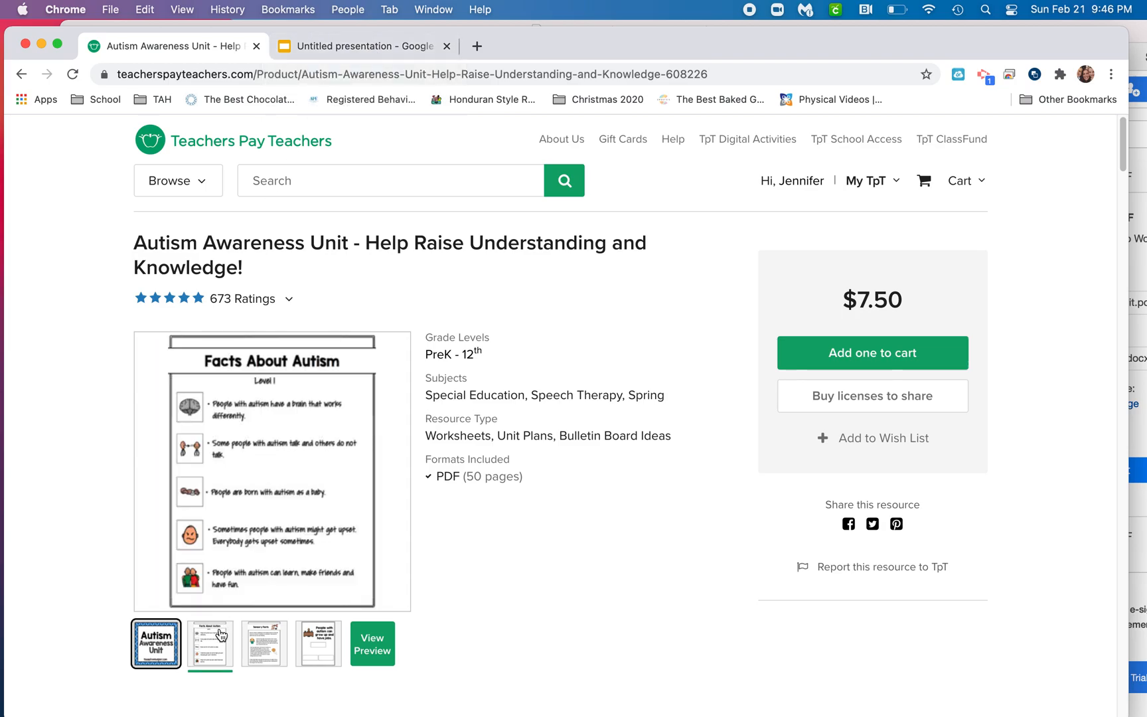
{"action": "left_click", "coordinate": [317, 642]}
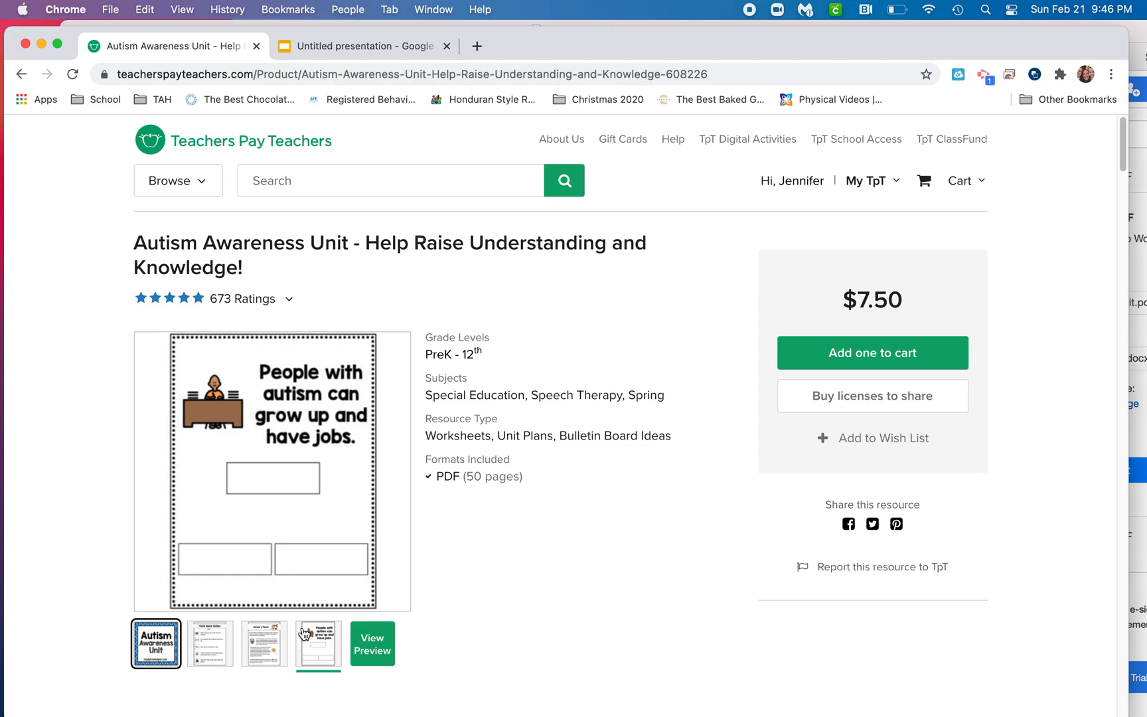
Preview the Sensory Facts page, then return the preview to Facts About Autism.
{"action": "left_click", "coordinate": [263, 643]}
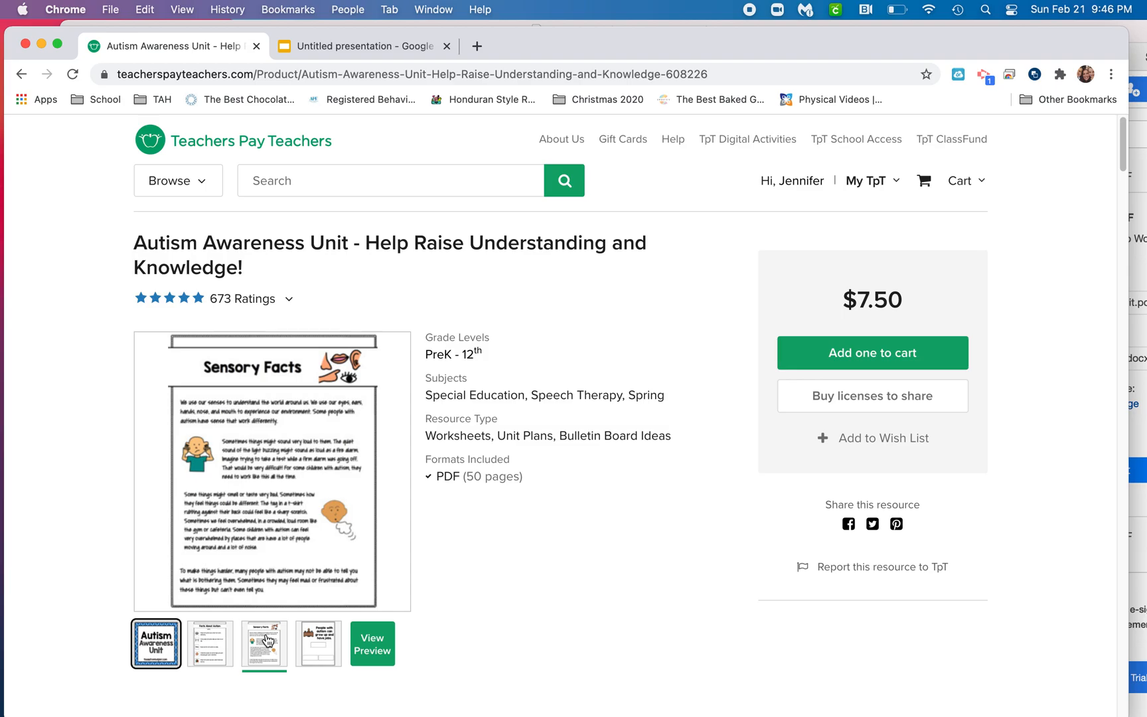
{"action": "mouse_move", "coordinate": [253, 299]}
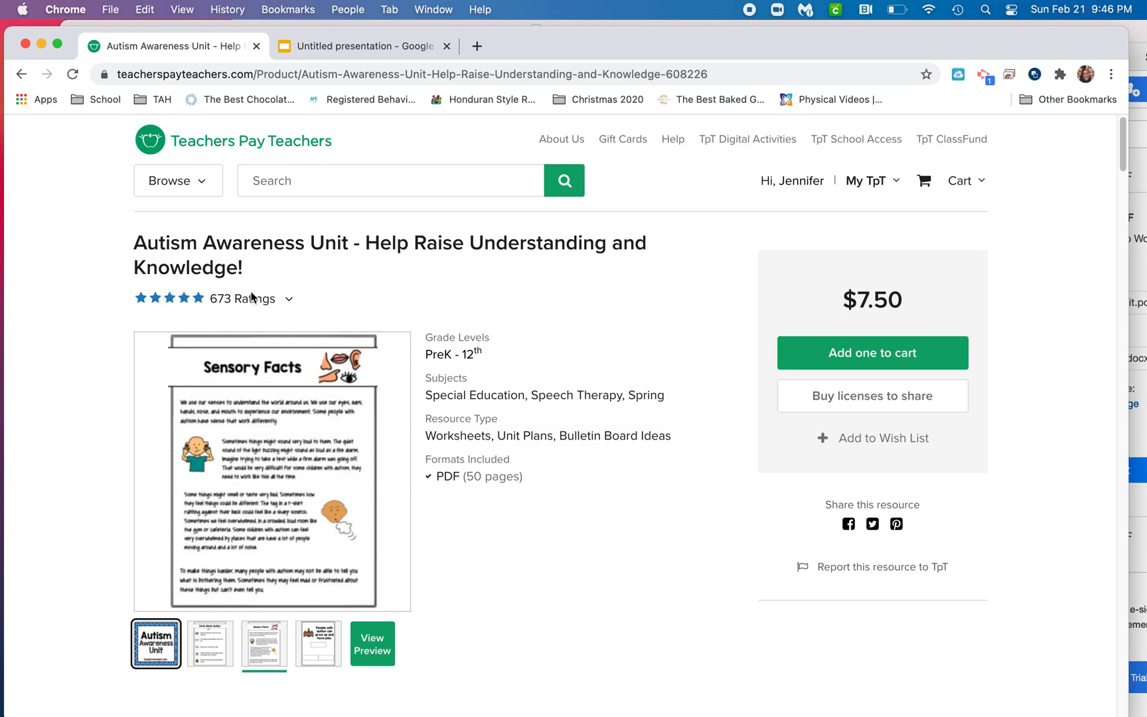
{"action": "mouse_move", "coordinate": [351, 521]}
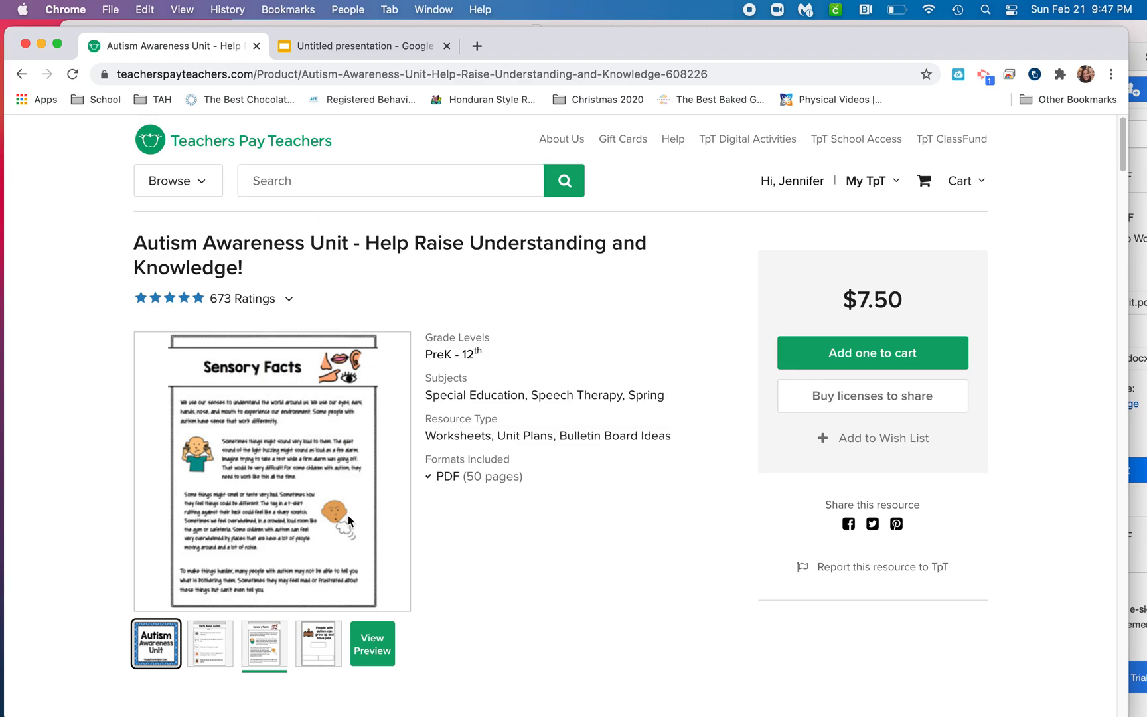
{"action": "left_click", "coordinate": [209, 643]}
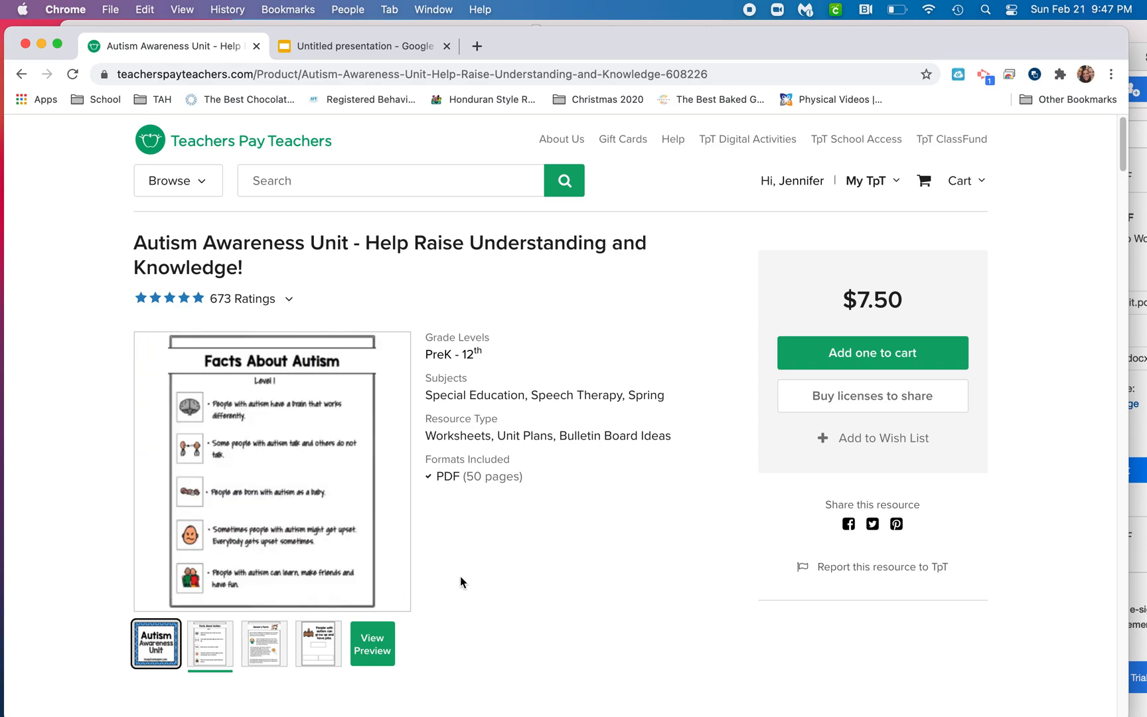
{"action": "mouse_move", "coordinate": [439, 290]}
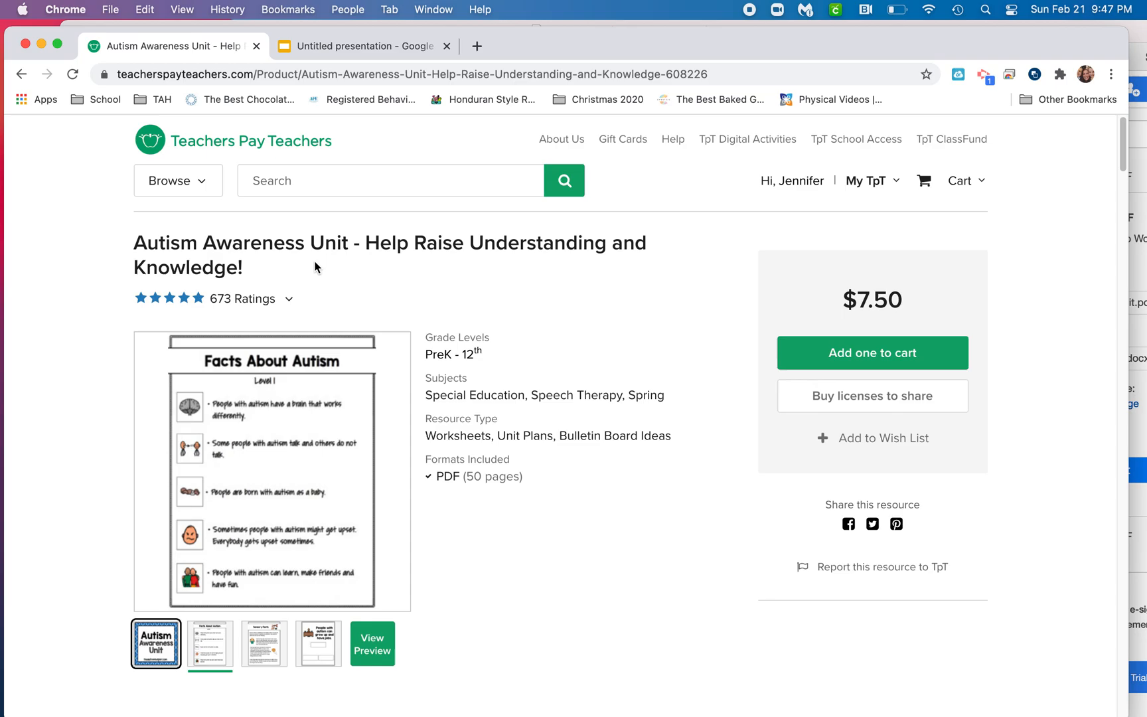
{"action": "scroll", "scroll_direction": "down", "scroll_amount": 3}
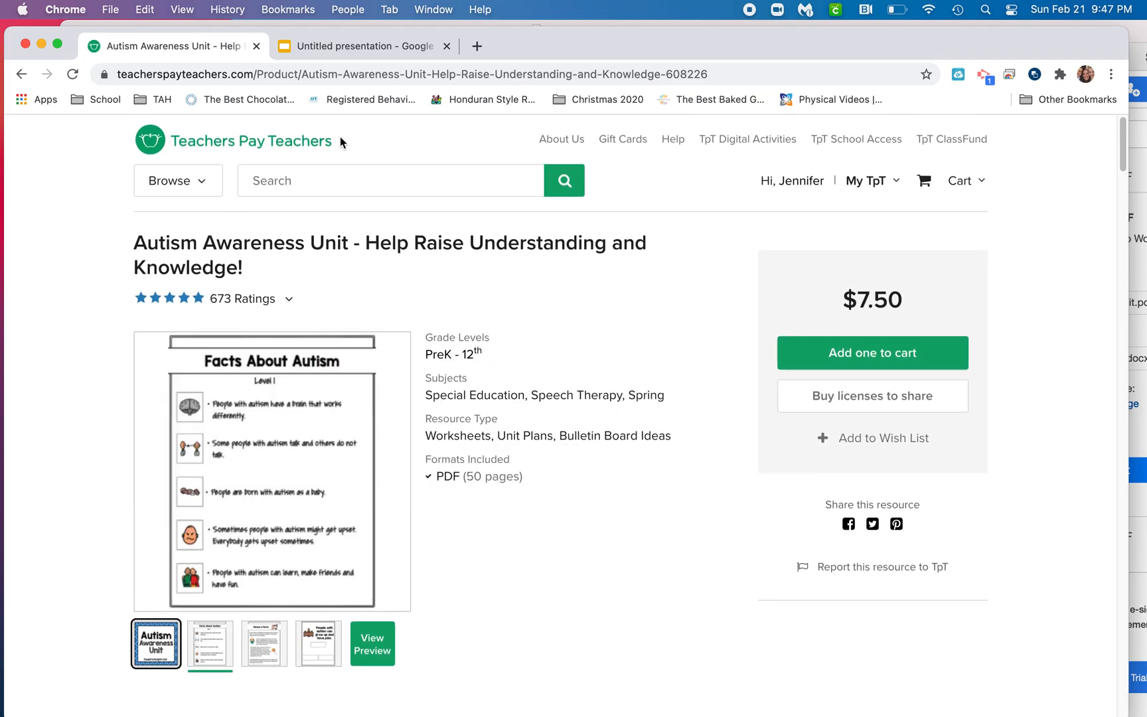
Search the marketplace for 'the autism' and go to The Autism Helper's store.
{"action": "left_click", "coordinate": [391, 181]}
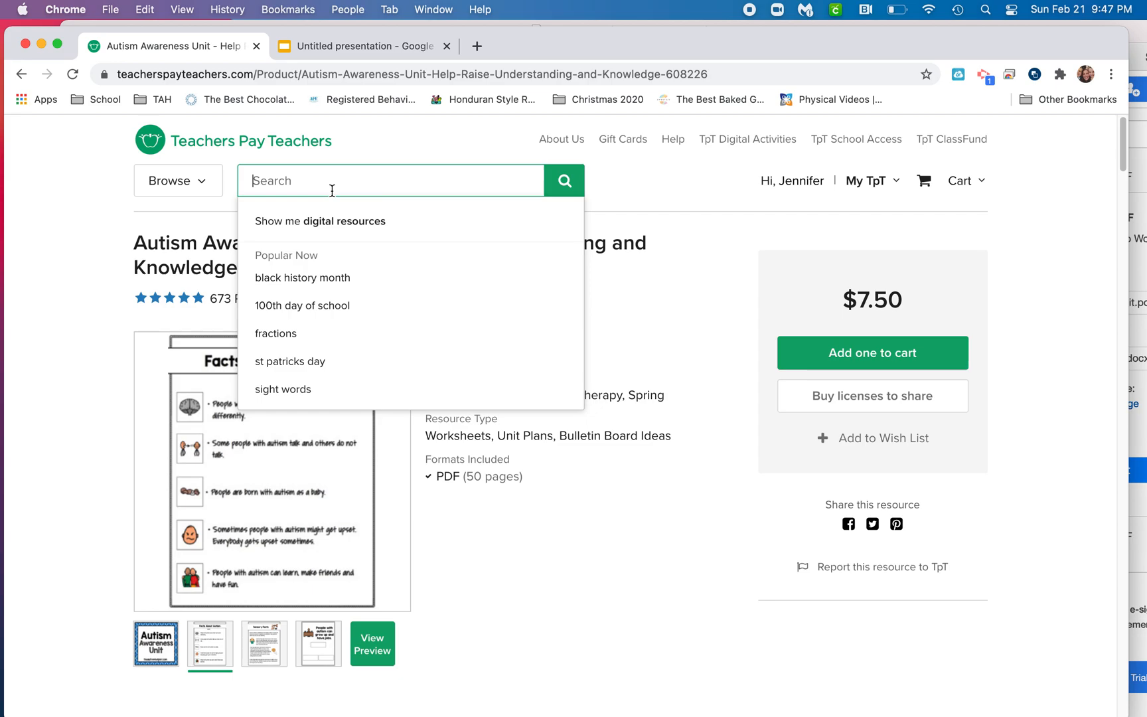
{"action": "type", "text": "the autism"}
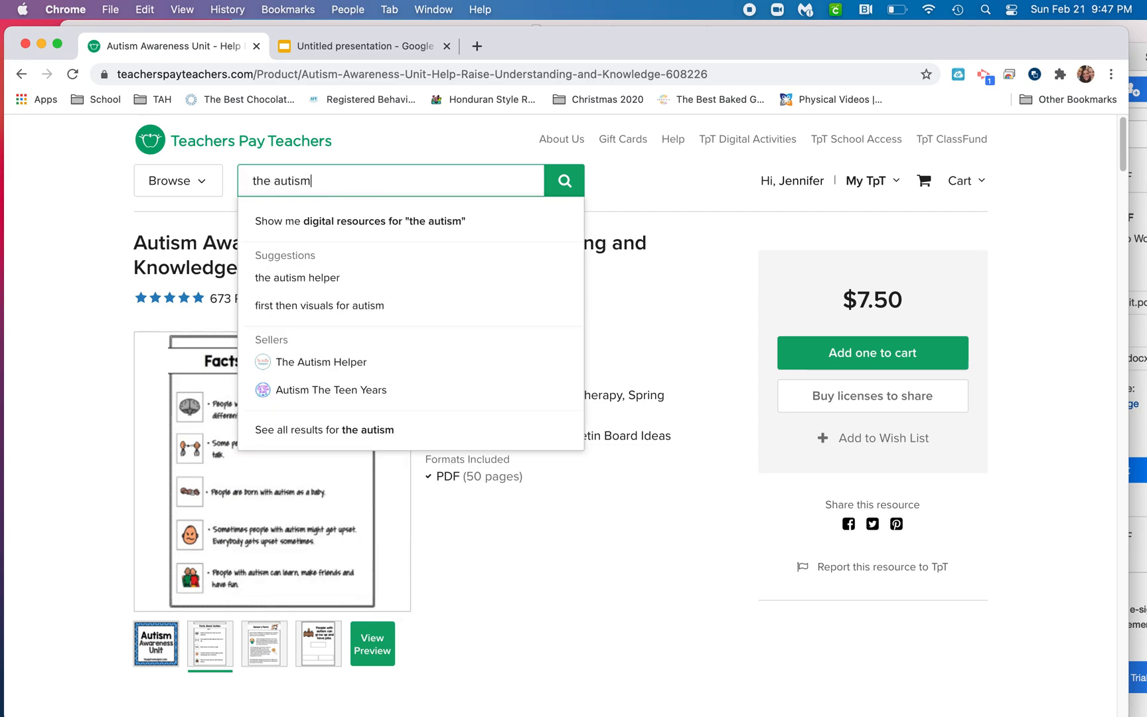
{"action": "left_click", "coordinate": [320, 361]}
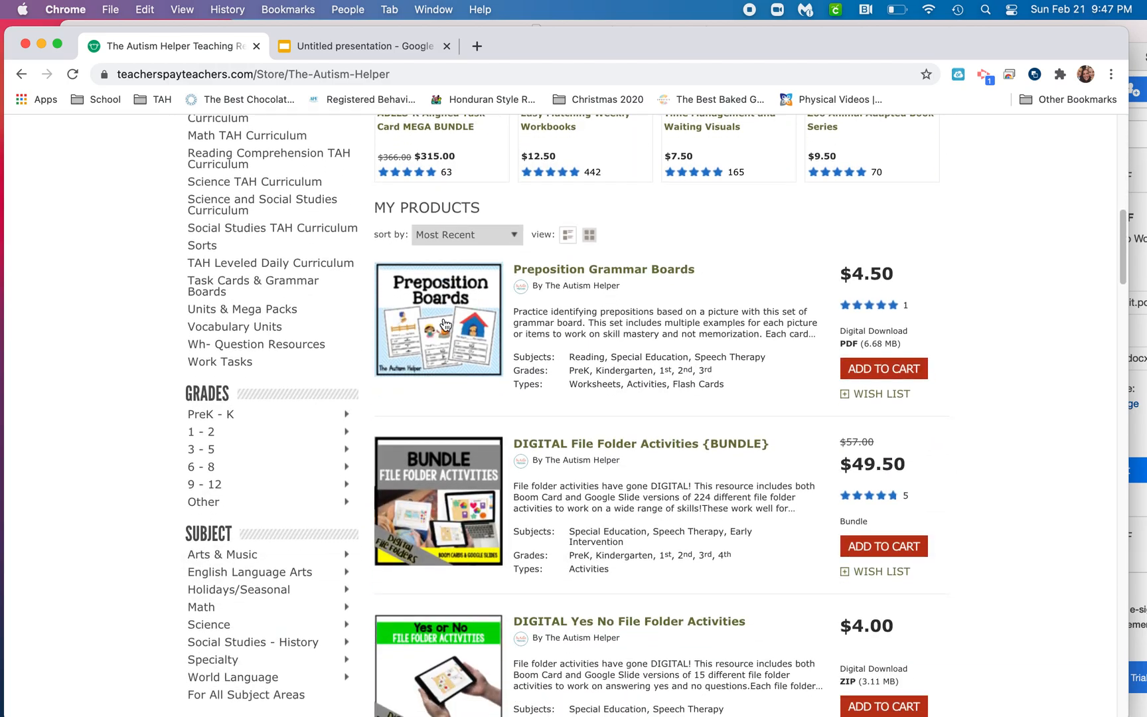
Filter the store to Bulletin Board Ideas resources, including the Autism Awareness Unit.
{"action": "scroll", "scroll_direction": "down", "scroll_amount": 3}
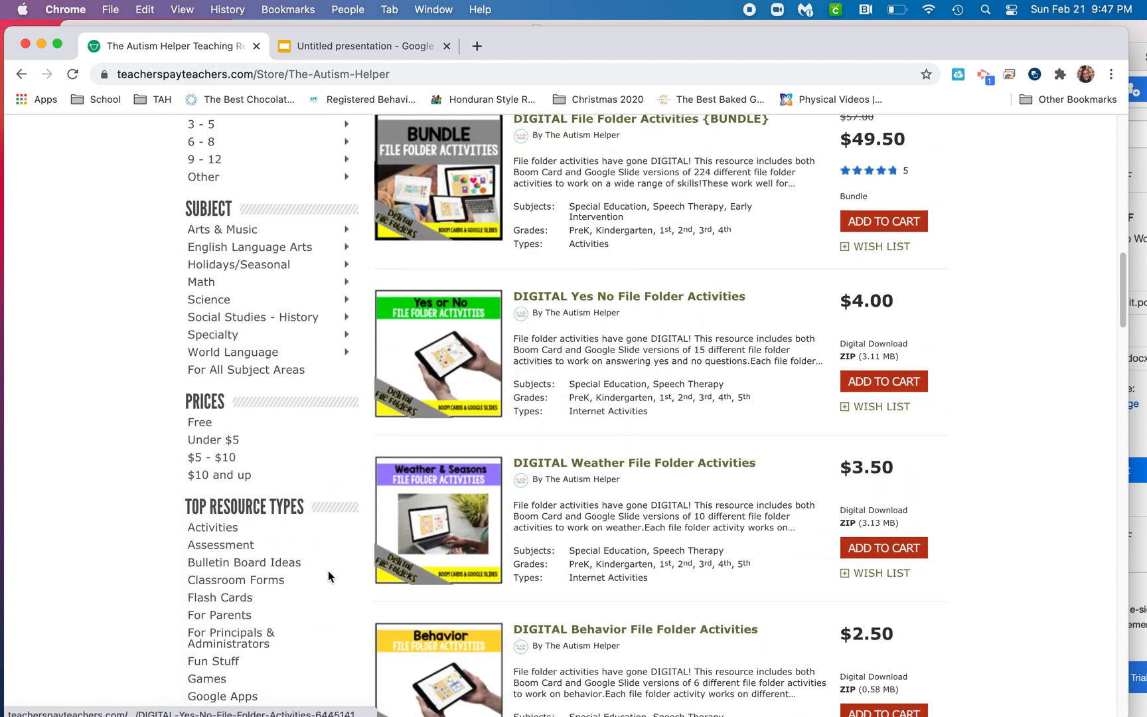
{"action": "left_click", "coordinate": [243, 563]}
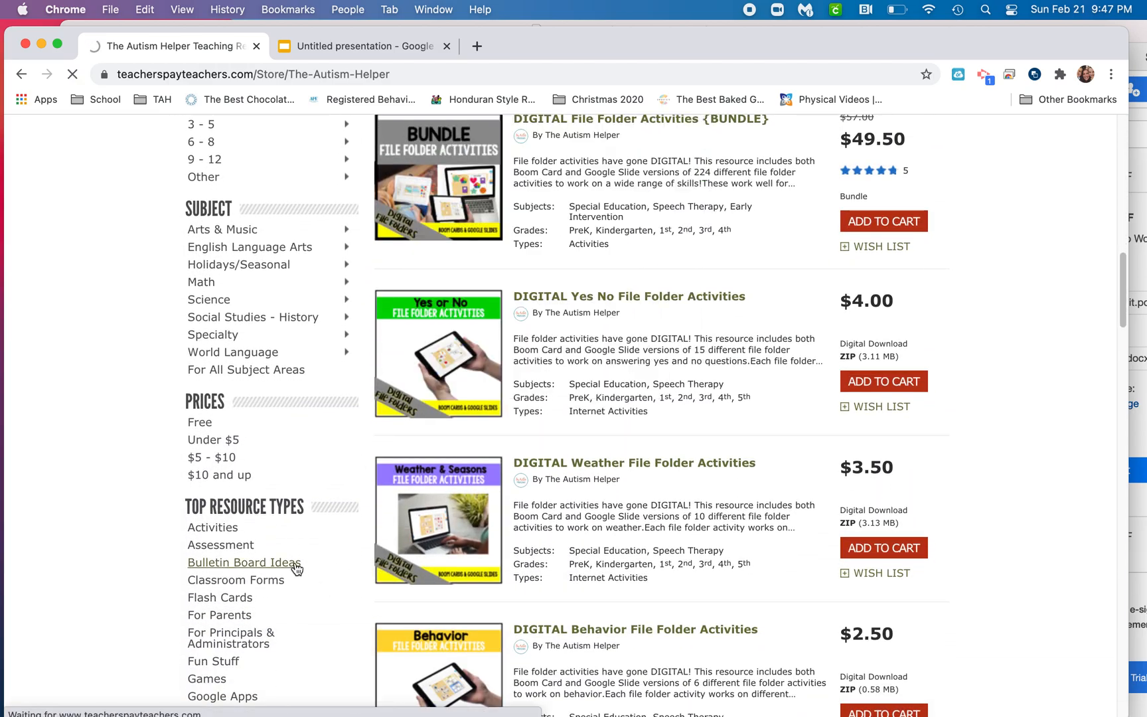
{"action": "left_click", "coordinate": [243, 563]}
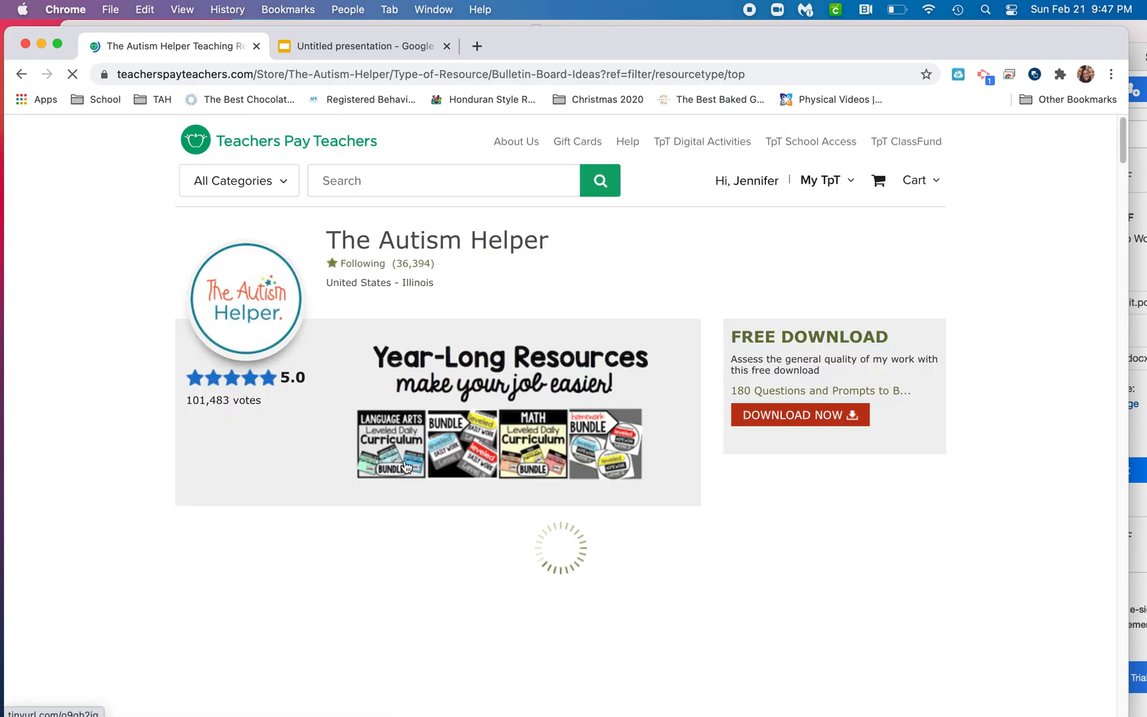
{"action": "scroll", "scroll_direction": "down", "scroll_amount": 3}
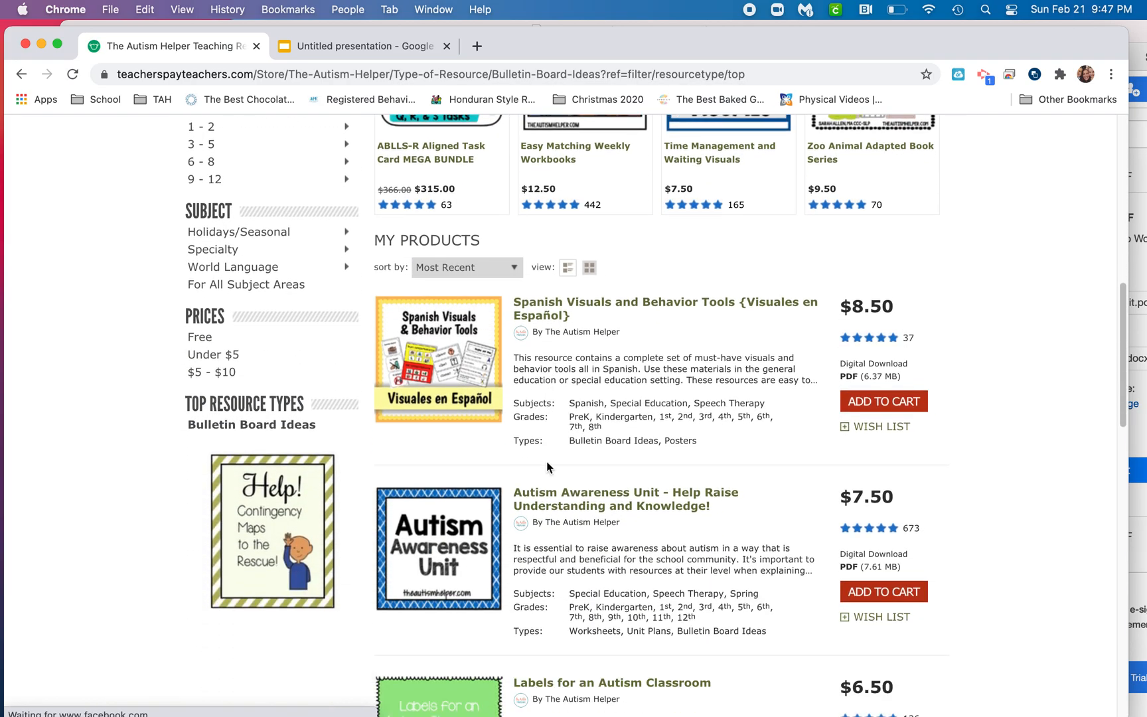
{"action": "mouse_move", "coordinate": [568, 499]}
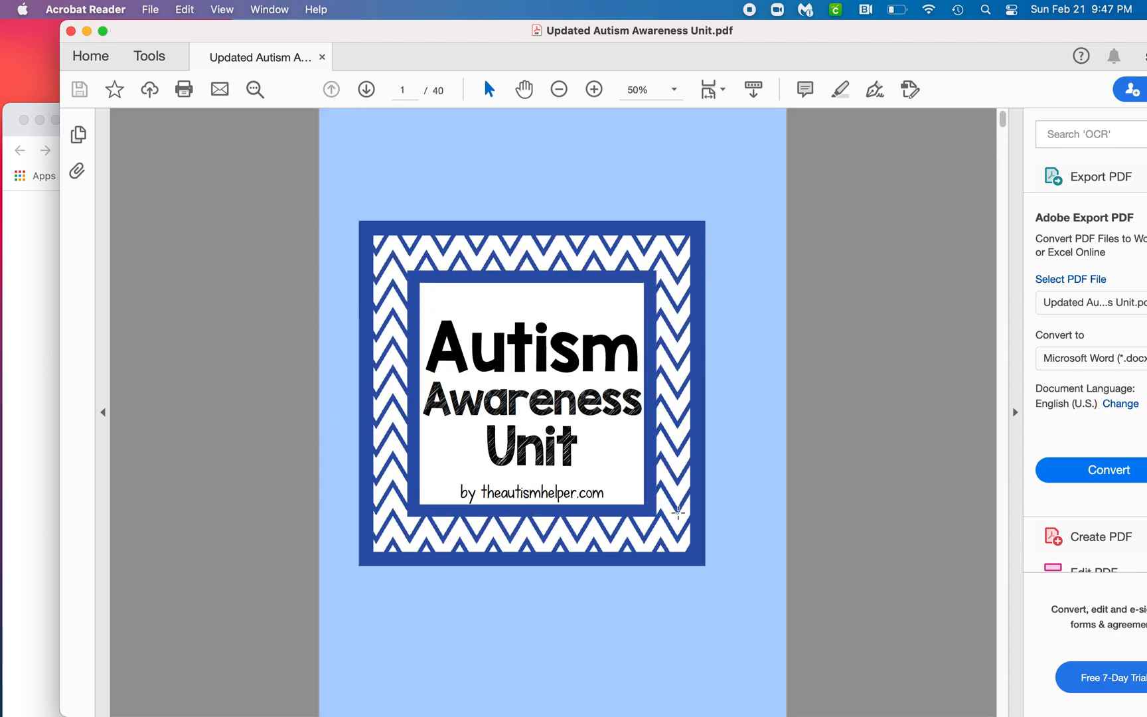
Scroll the Autism Awareness Unit PDF down to the Facts about Autism page (page 8).
{"action": "scroll", "scroll_direction": "down", "scroll_amount": 3}
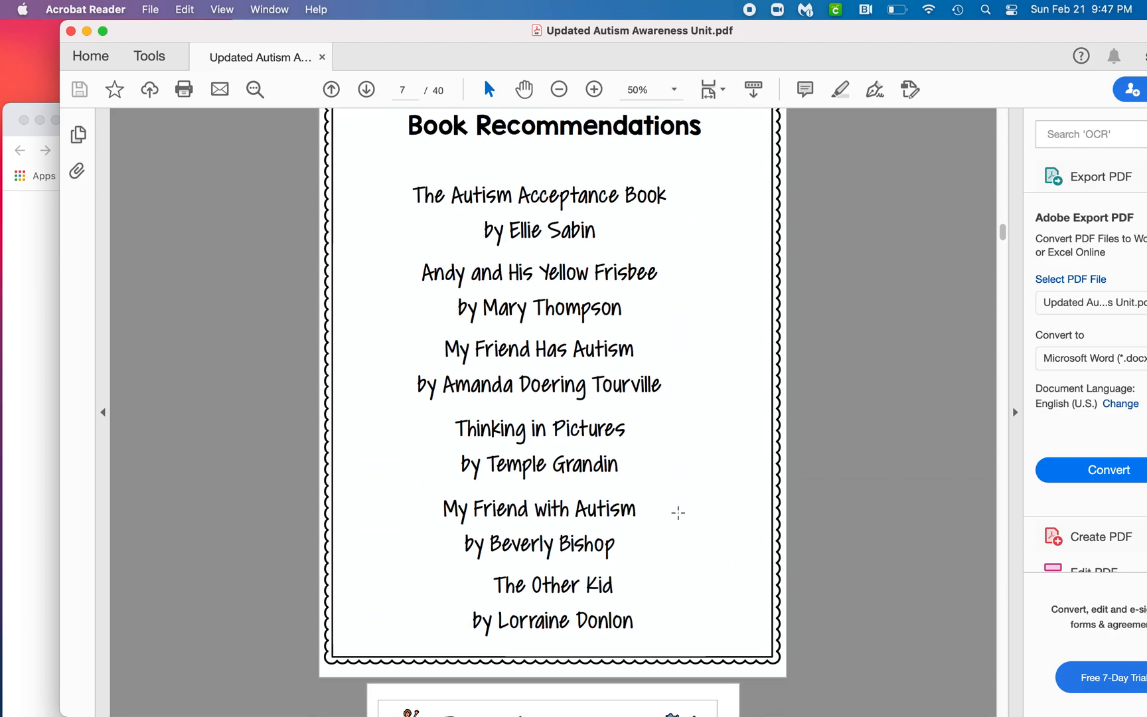
{"action": "scroll", "scroll_direction": "down", "scroll_amount": 3}
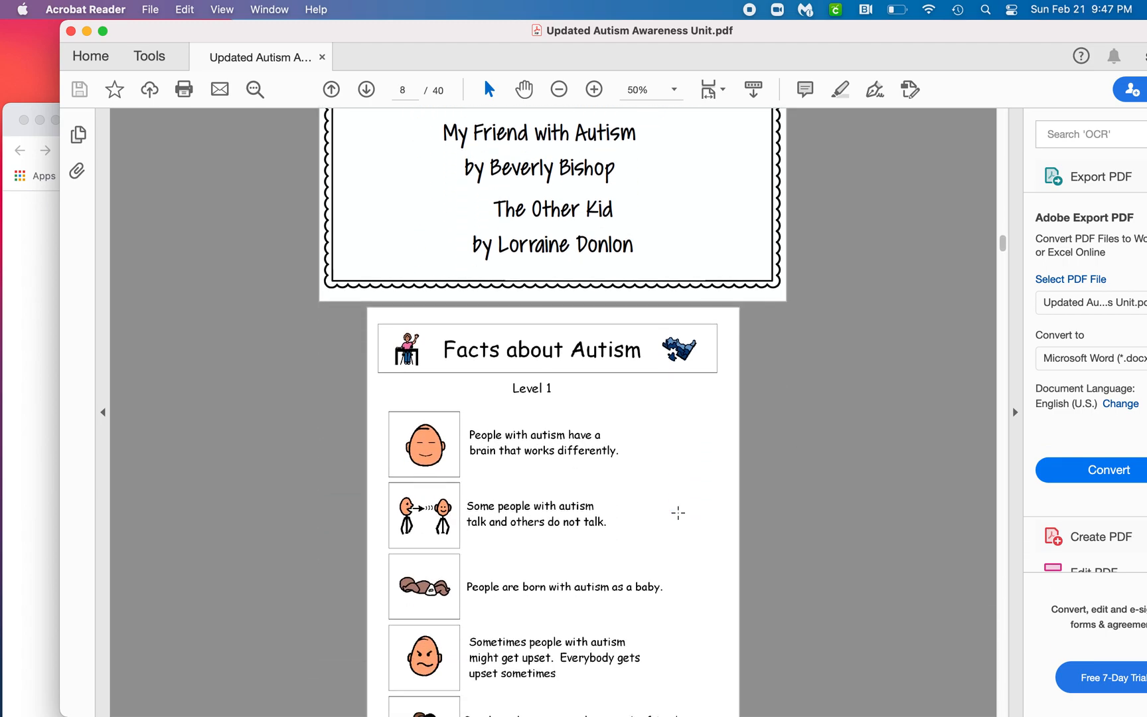
{"action": "scroll", "scroll_direction": "down", "scroll_amount": 3}
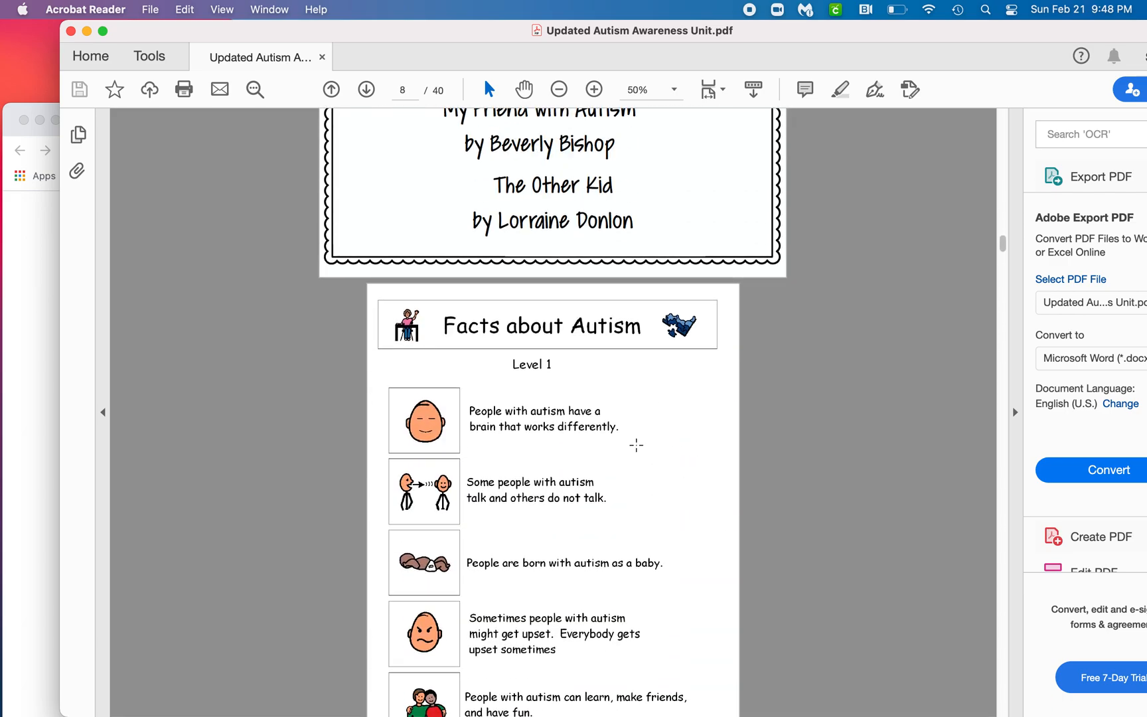
{"action": "scroll", "scroll_direction": "down", "scroll_amount": 3}
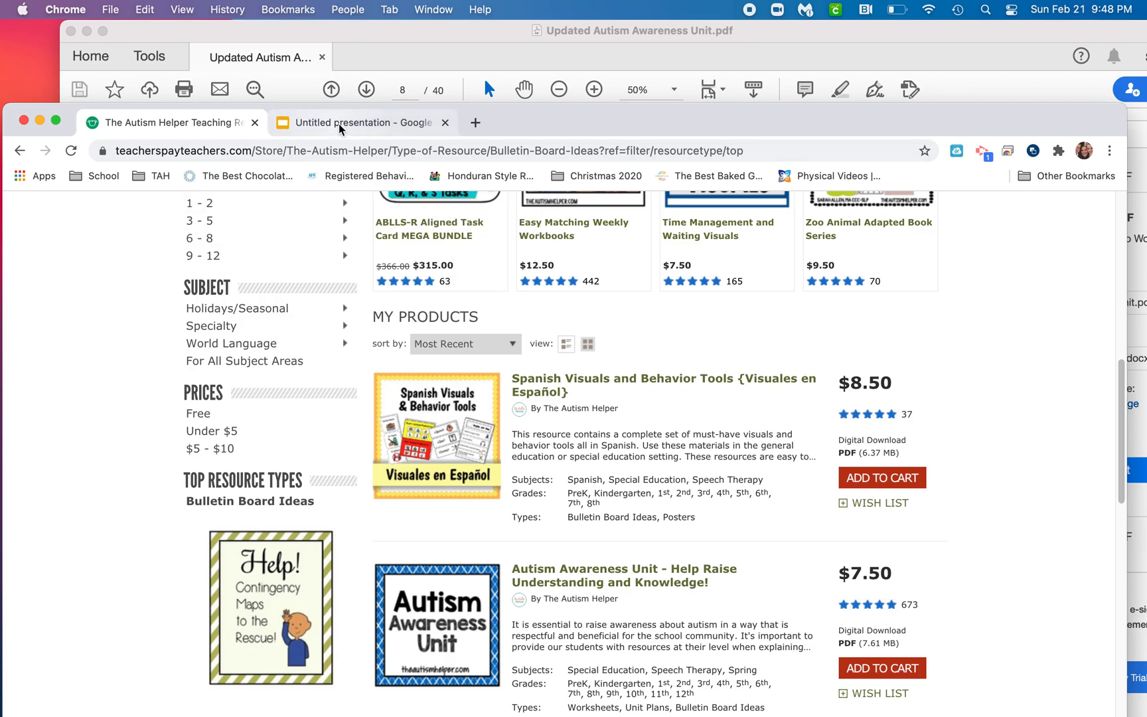
Start a new blank Google Slides presentation from the Google apps menu in a fresh tab.
{"action": "left_click", "coordinate": [357, 122]}
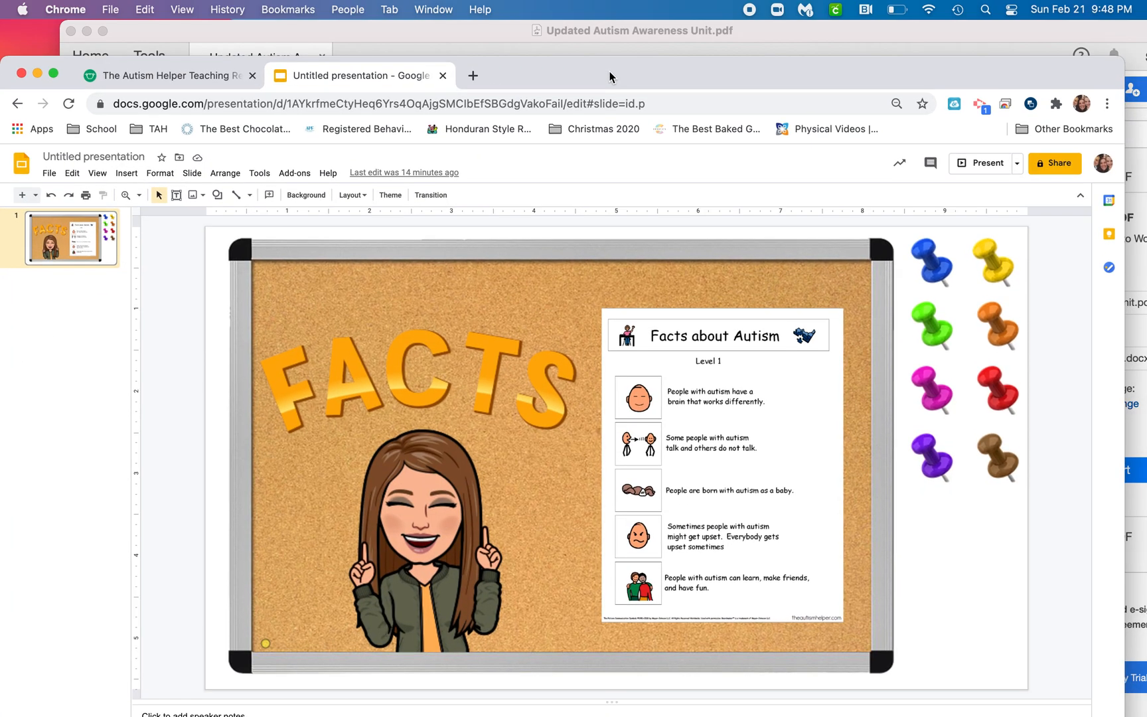
{"action": "mouse_move", "coordinate": [474, 262]}
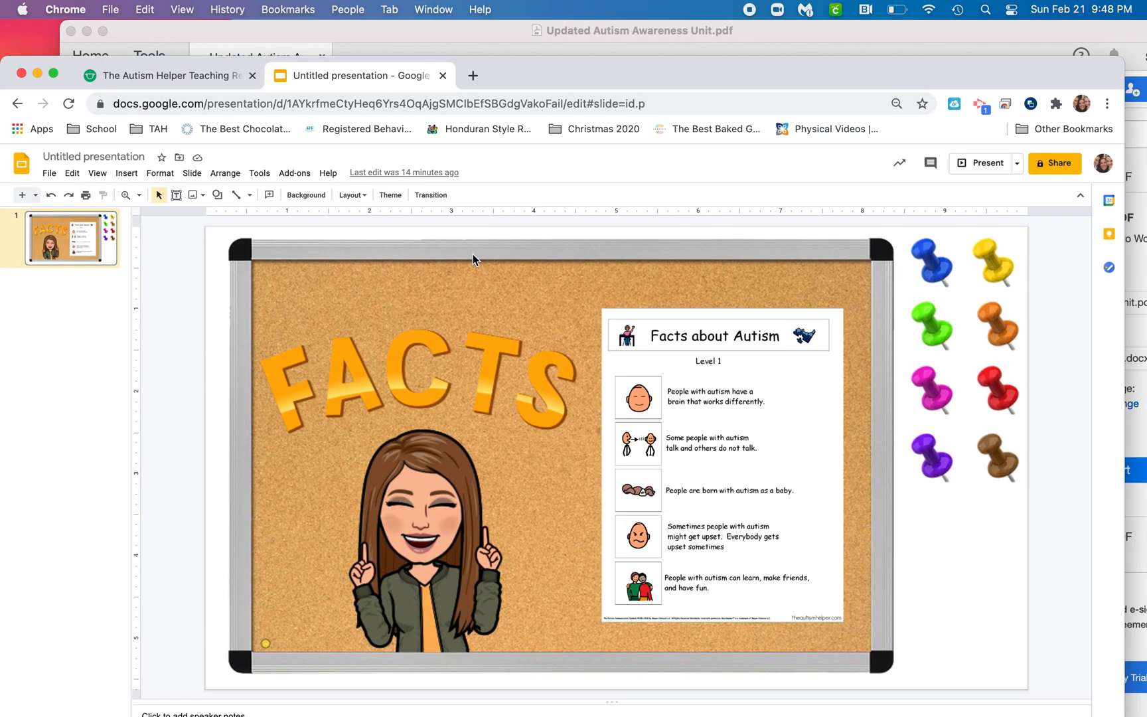
{"action": "mouse_move", "coordinate": [472, 76]}
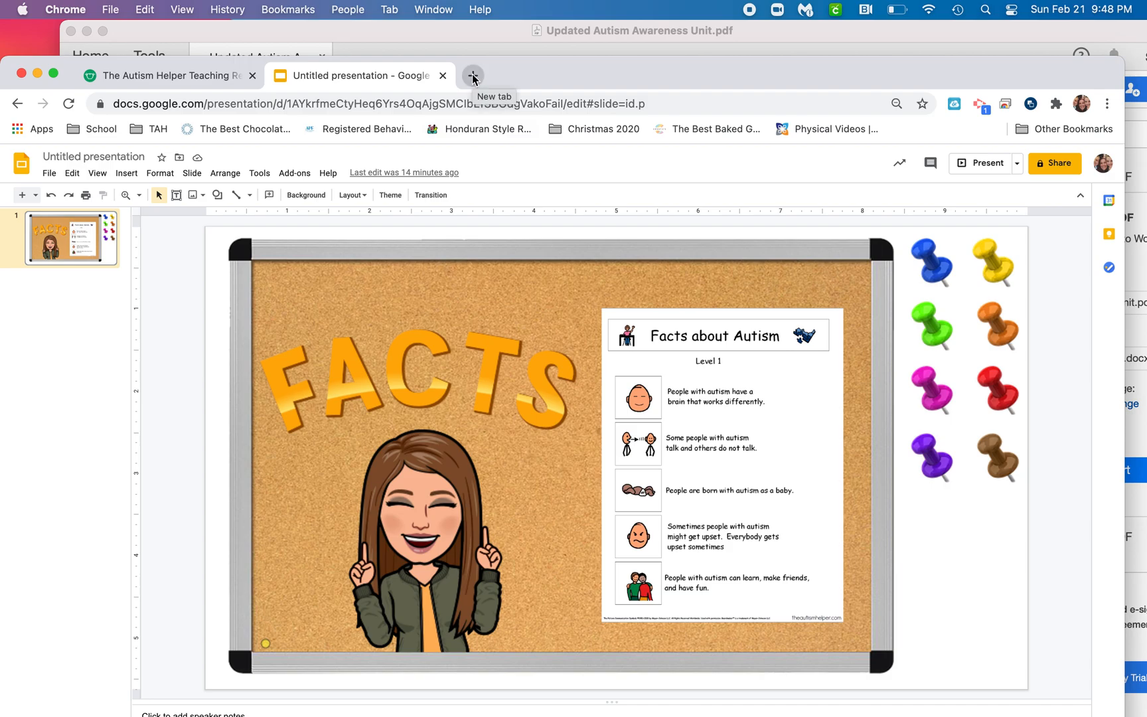
{"action": "left_click", "coordinate": [471, 75]}
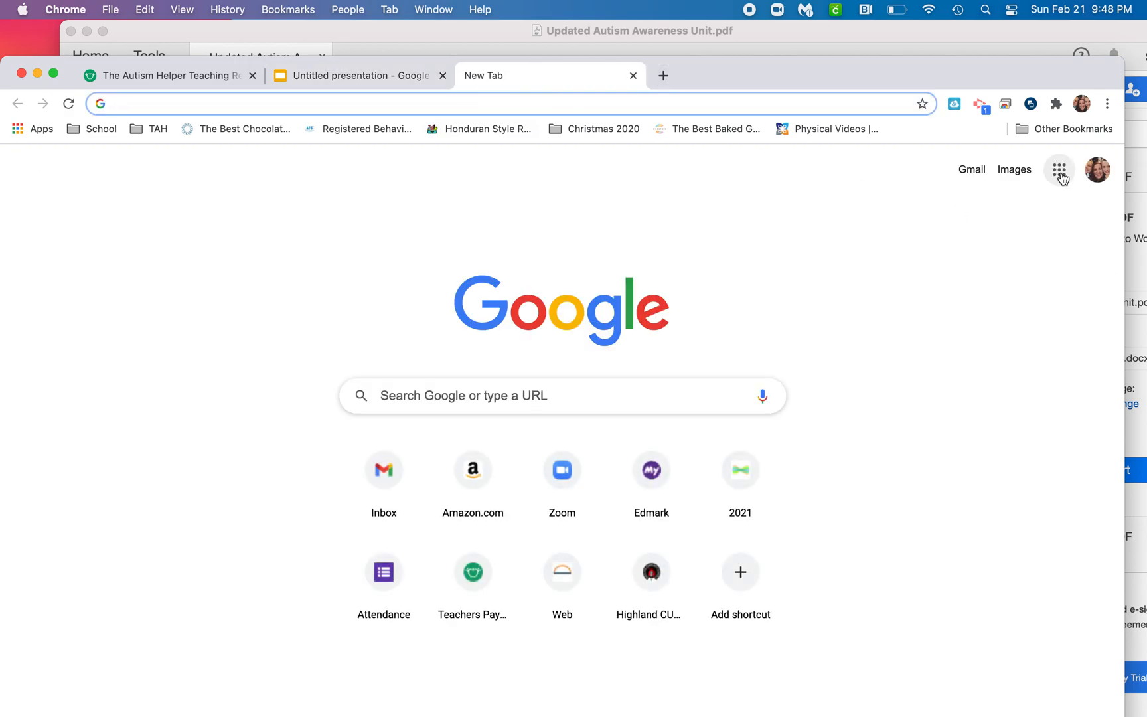
{"action": "left_click", "coordinate": [1059, 169]}
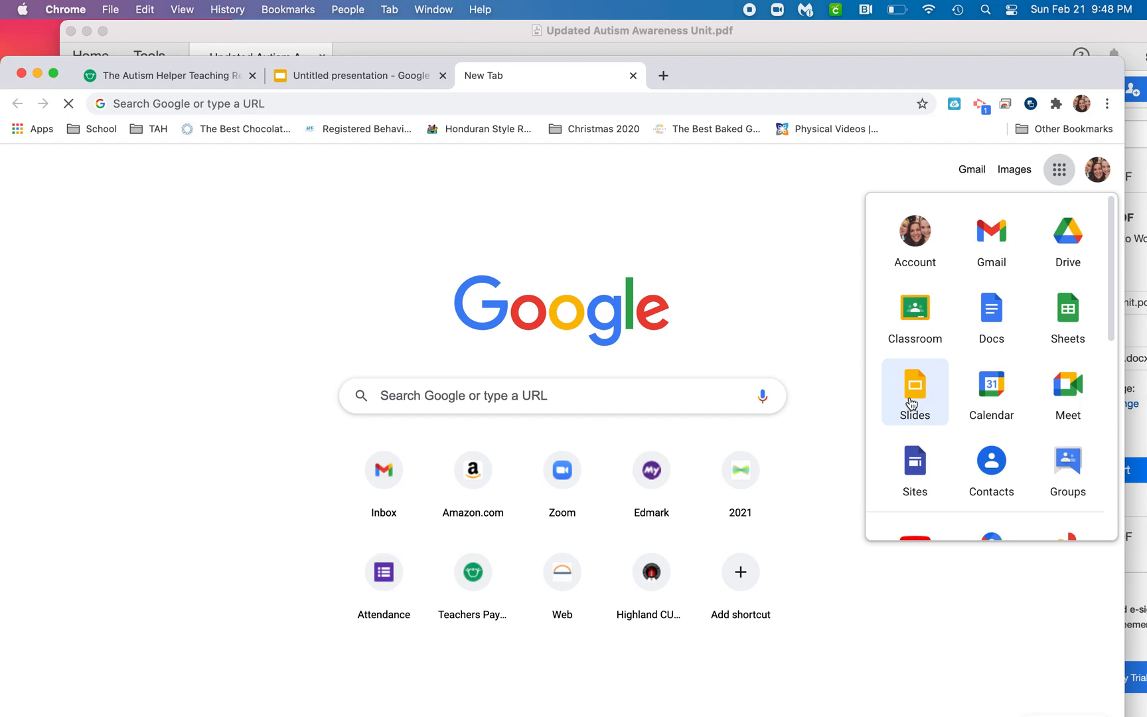
{"action": "left_click", "coordinate": [914, 385]}
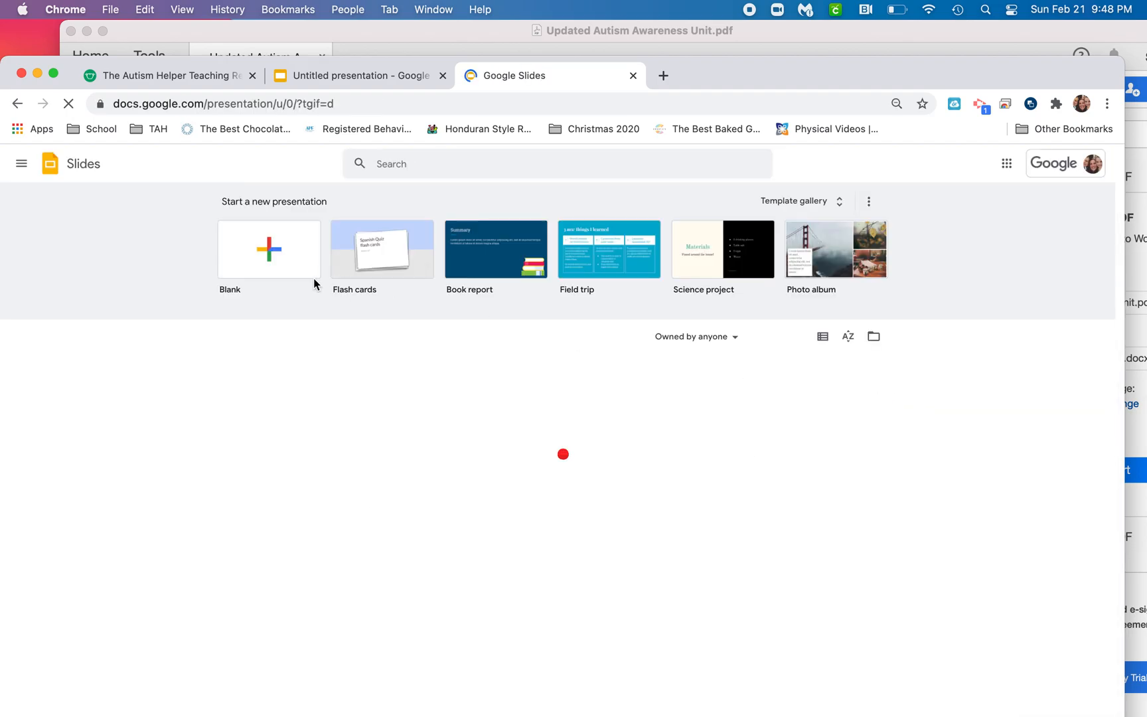
{"action": "left_click", "coordinate": [268, 248]}
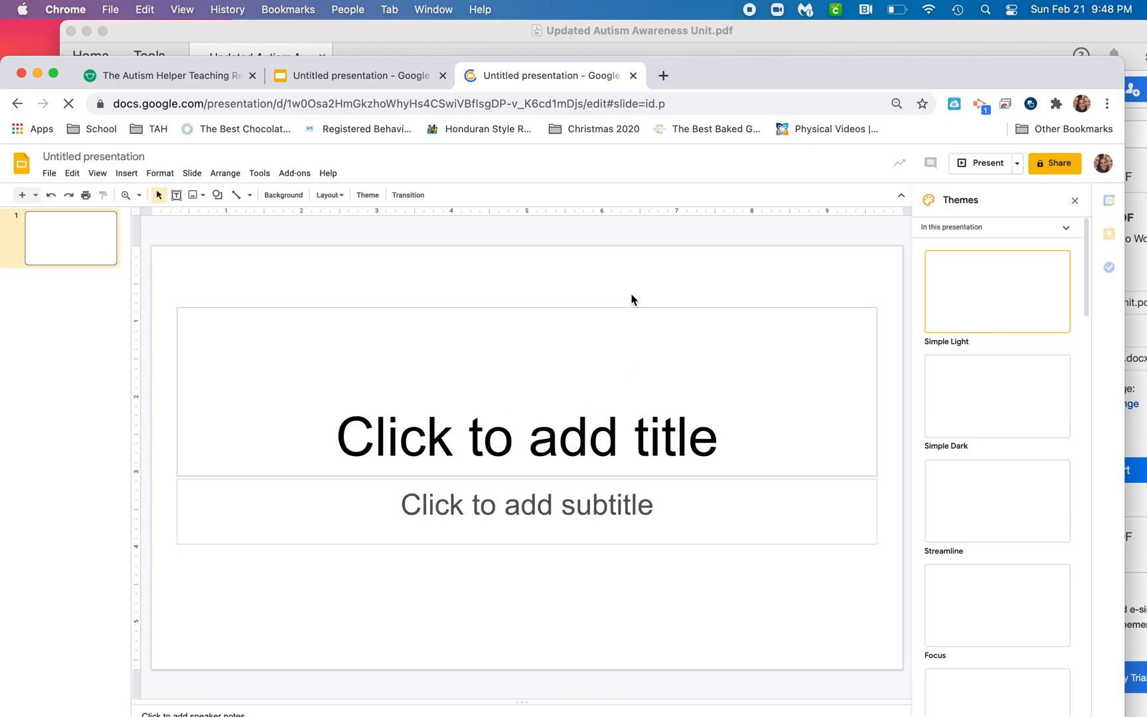
Delete the default title and subtitle placeholders, leaving the slide empty.
{"action": "left_click", "coordinate": [526, 435]}
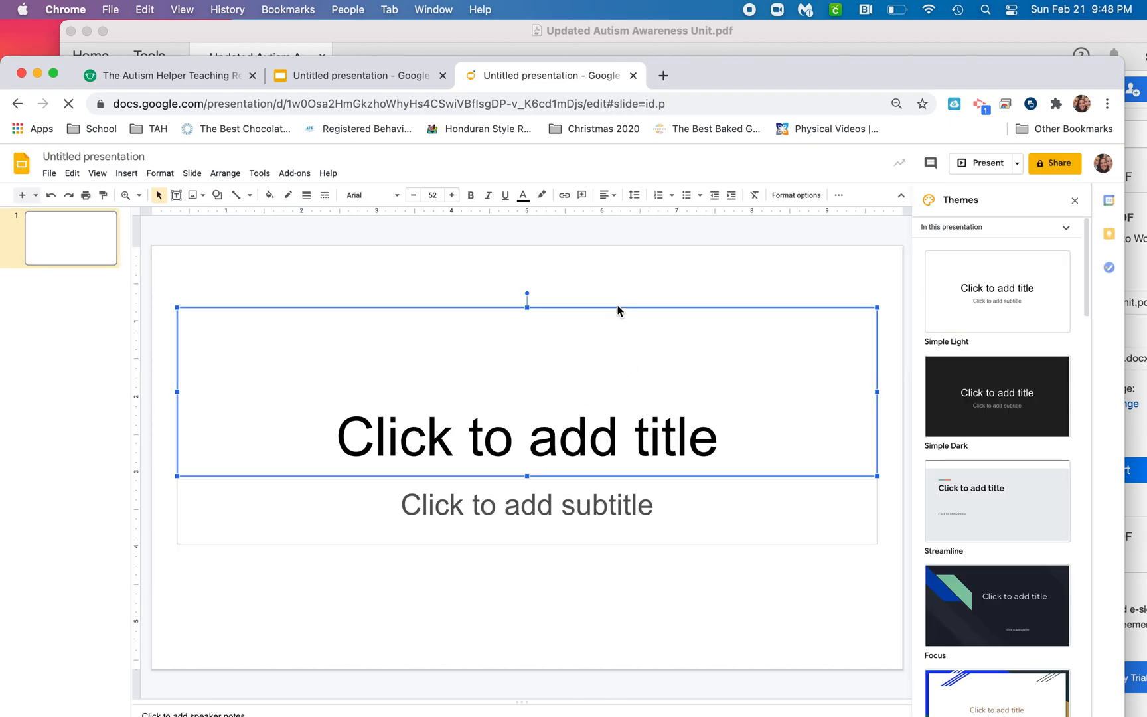
{"action": "key", "text": "delete"}
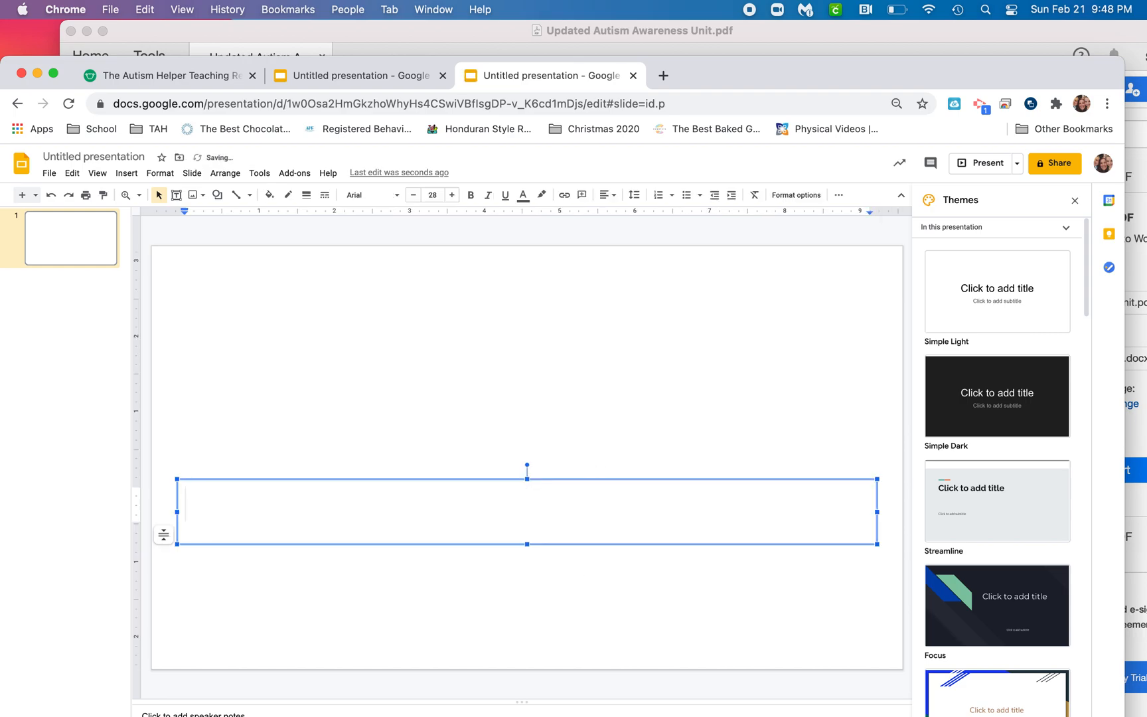
{"action": "left_click", "coordinate": [373, 262]}
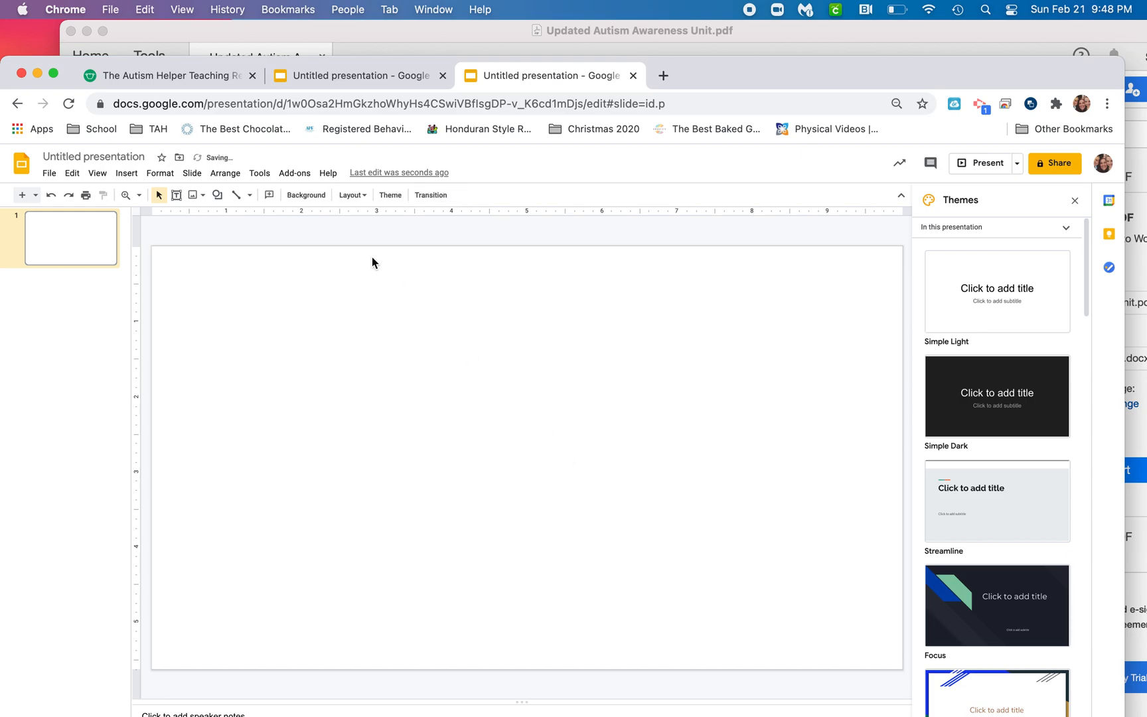
{"action": "mouse_move", "coordinate": [300, 307]}
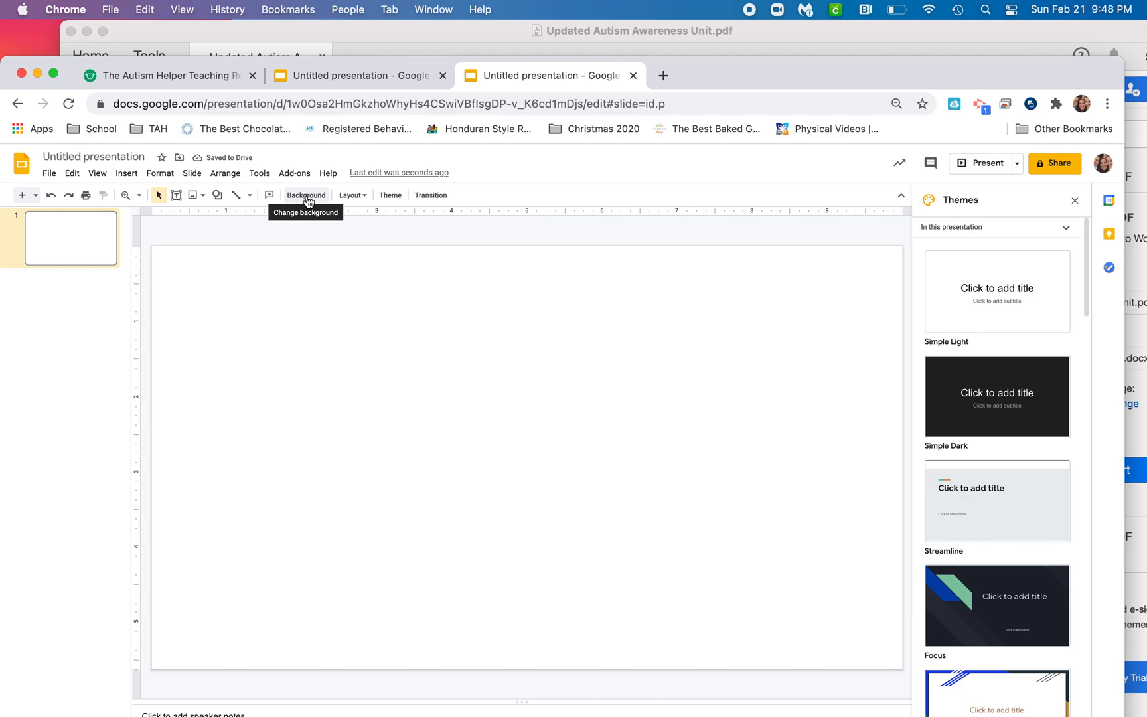
Go to Change background and choose a Google Image Search picture.
{"action": "right_click", "coordinate": [366, 401]}
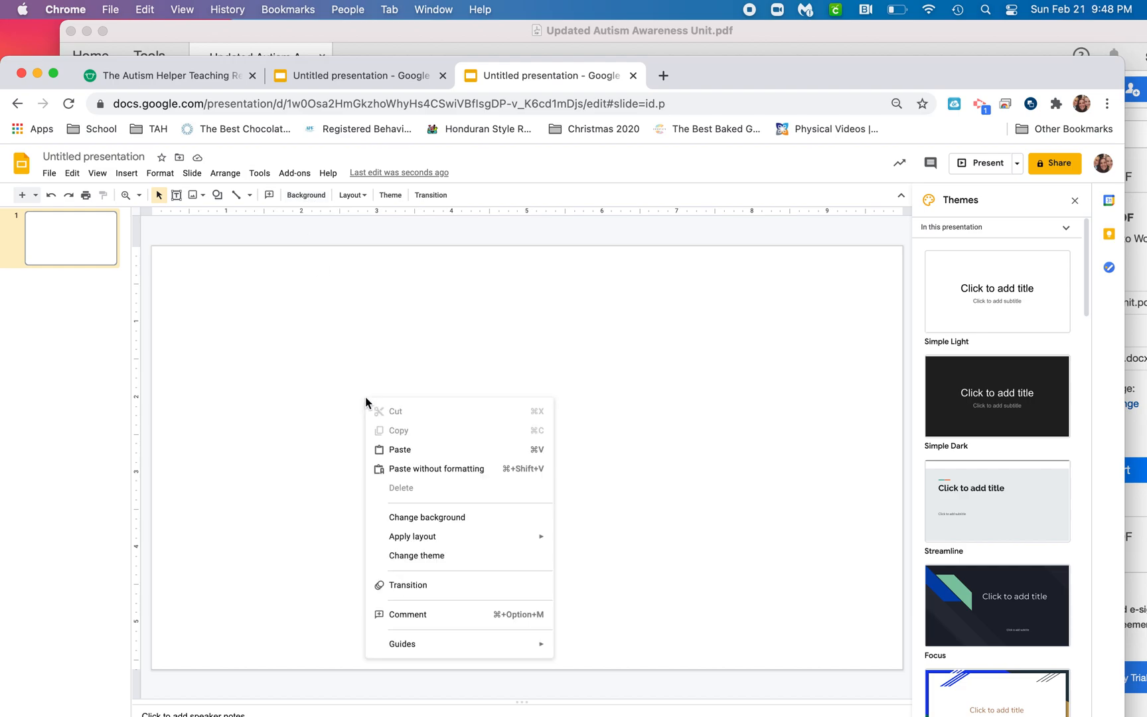
{"action": "left_click", "coordinate": [426, 517]}
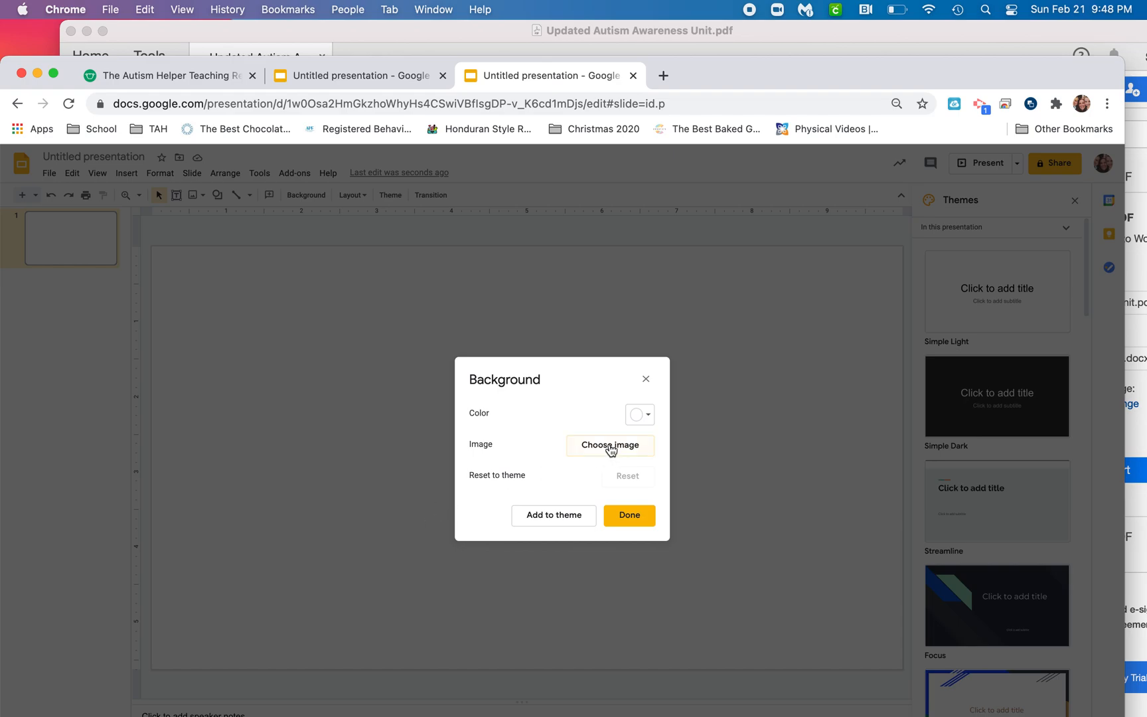
{"action": "left_click", "coordinate": [610, 447]}
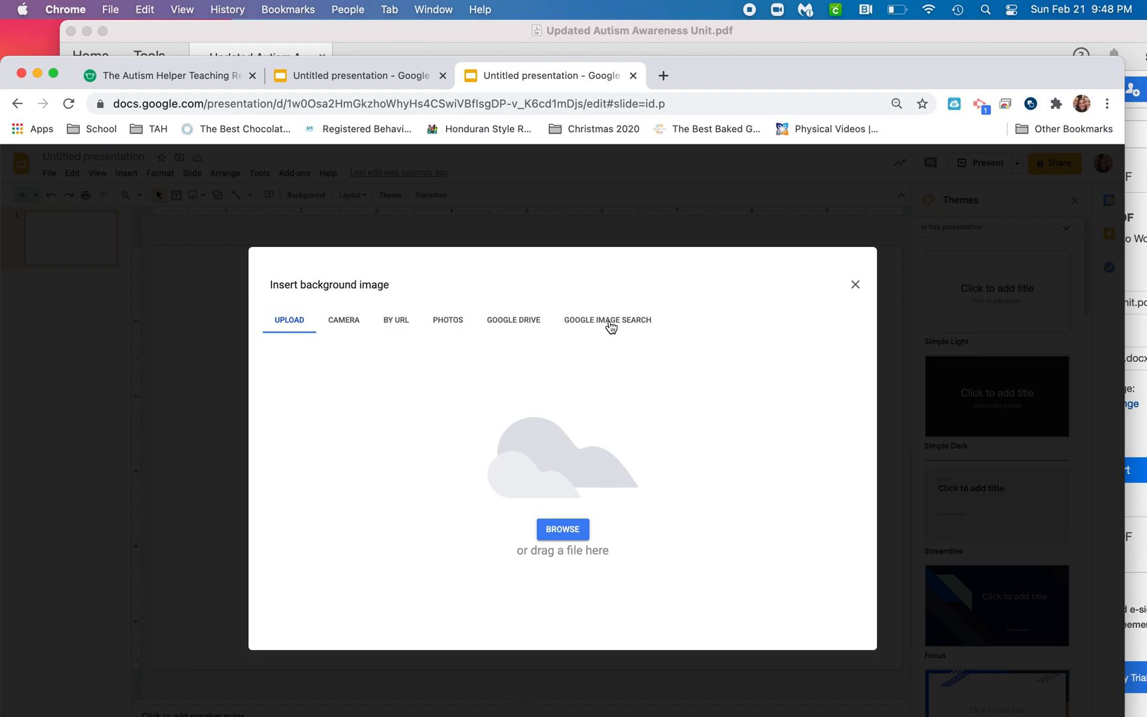
{"action": "left_click", "coordinate": [605, 320]}
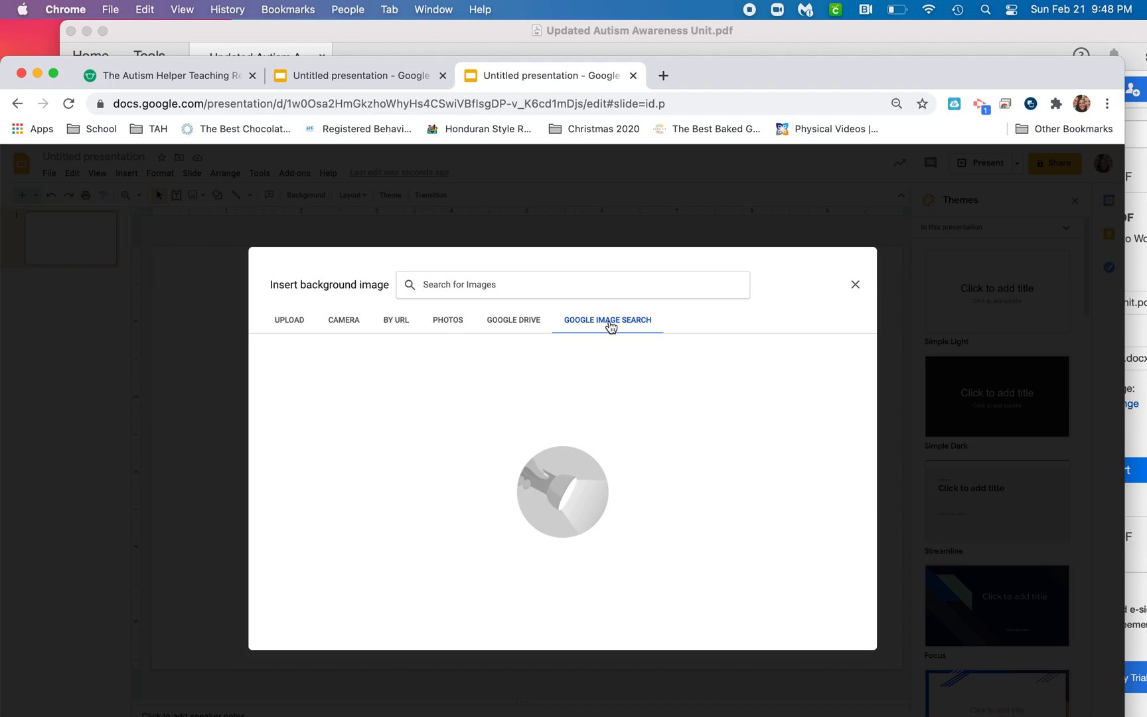
Search 'bulletin board' and set the cork board with push pins as the slide background.
{"action": "type", "text": "bulletin board"}
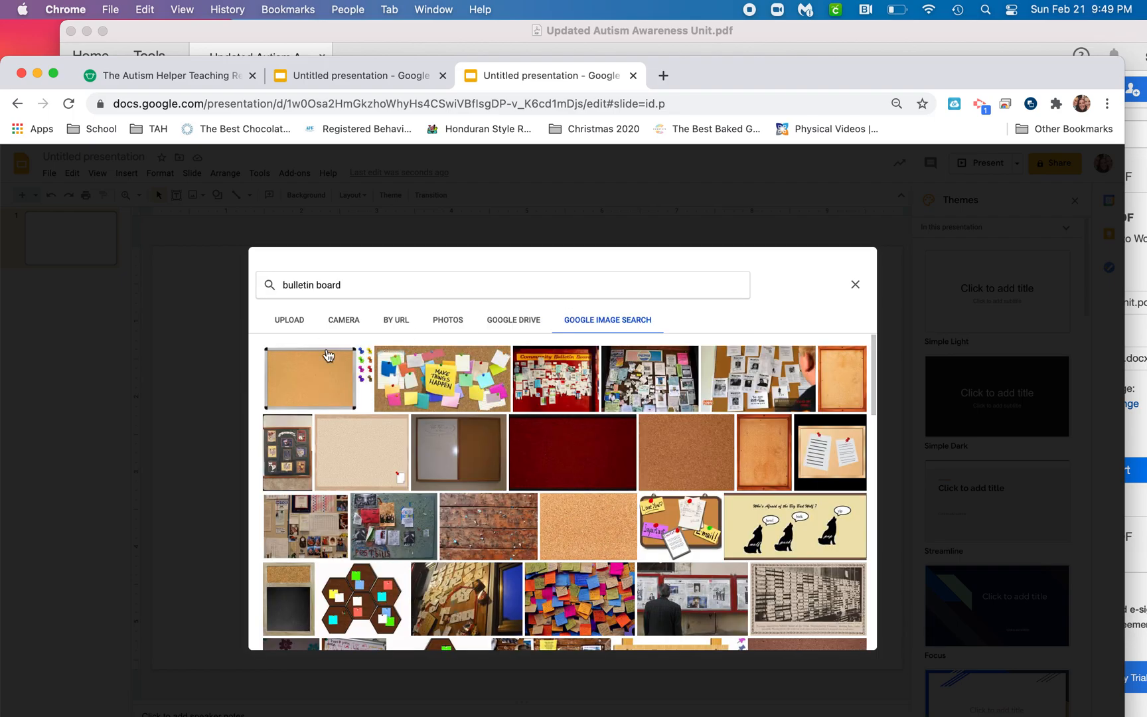
{"action": "scroll", "scroll_direction": "down", "scroll_amount": 3}
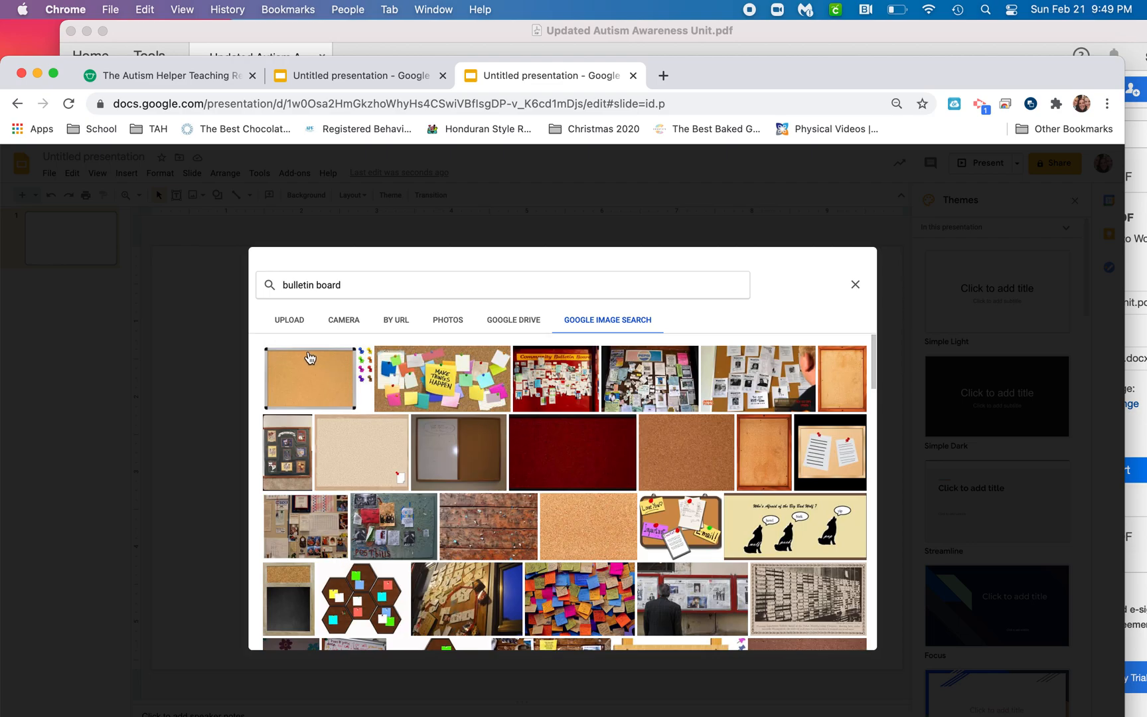
{"action": "left_click", "coordinate": [316, 378]}
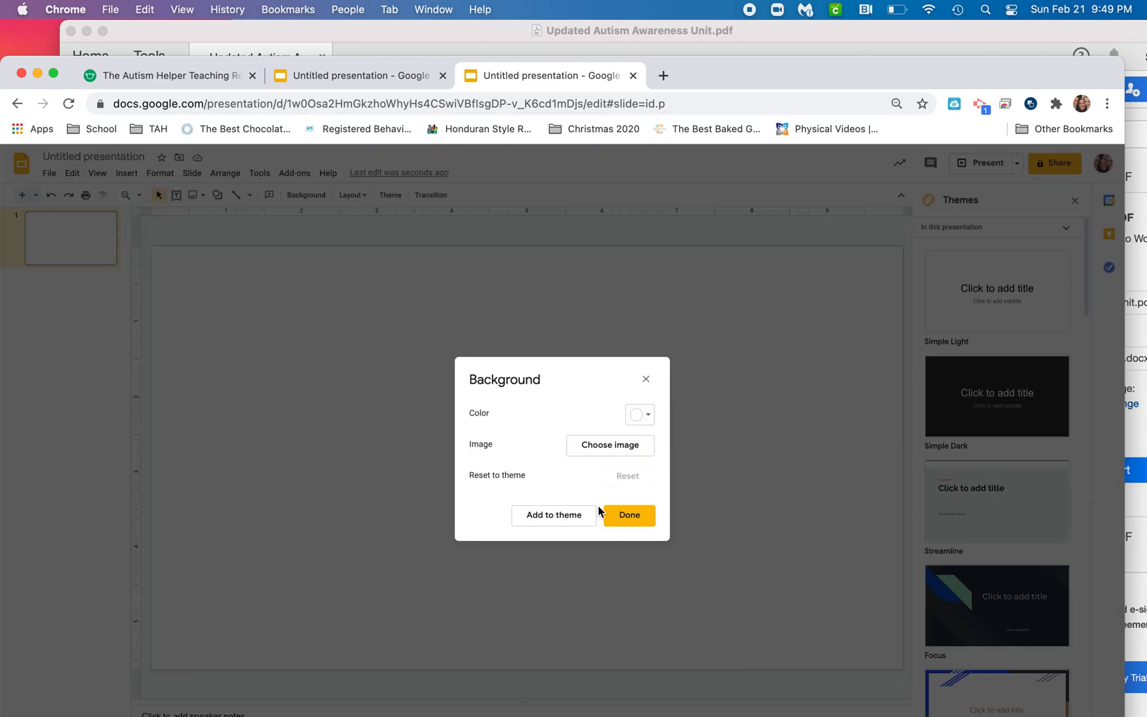
{"action": "left_click", "coordinate": [626, 515]}
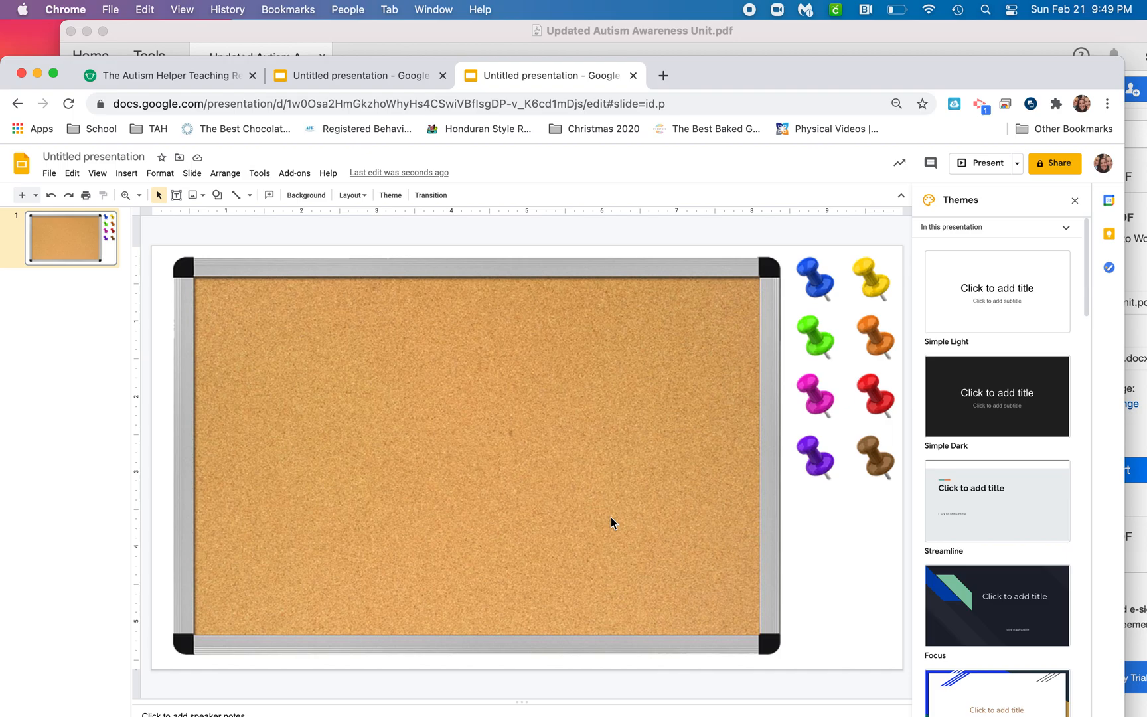
{"action": "mouse_move", "coordinate": [653, 482]}
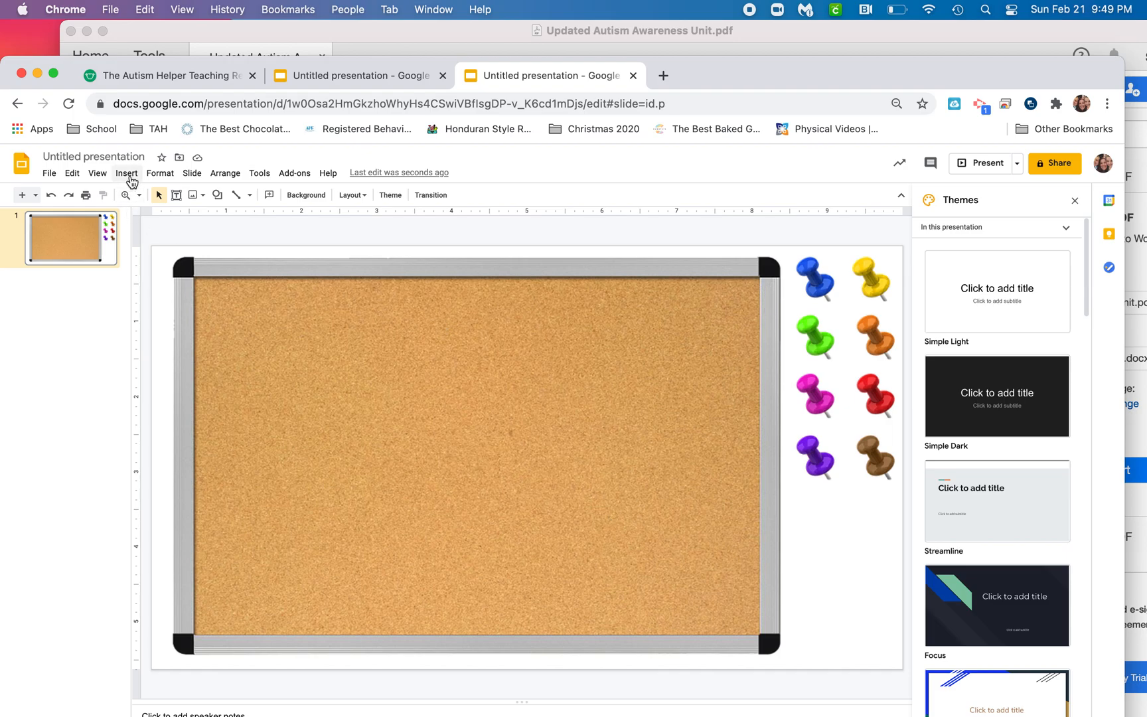
Insert a web-searched rainbow pennant 'banner' image and hang it across the top of the board.
{"action": "left_click", "coordinate": [126, 173]}
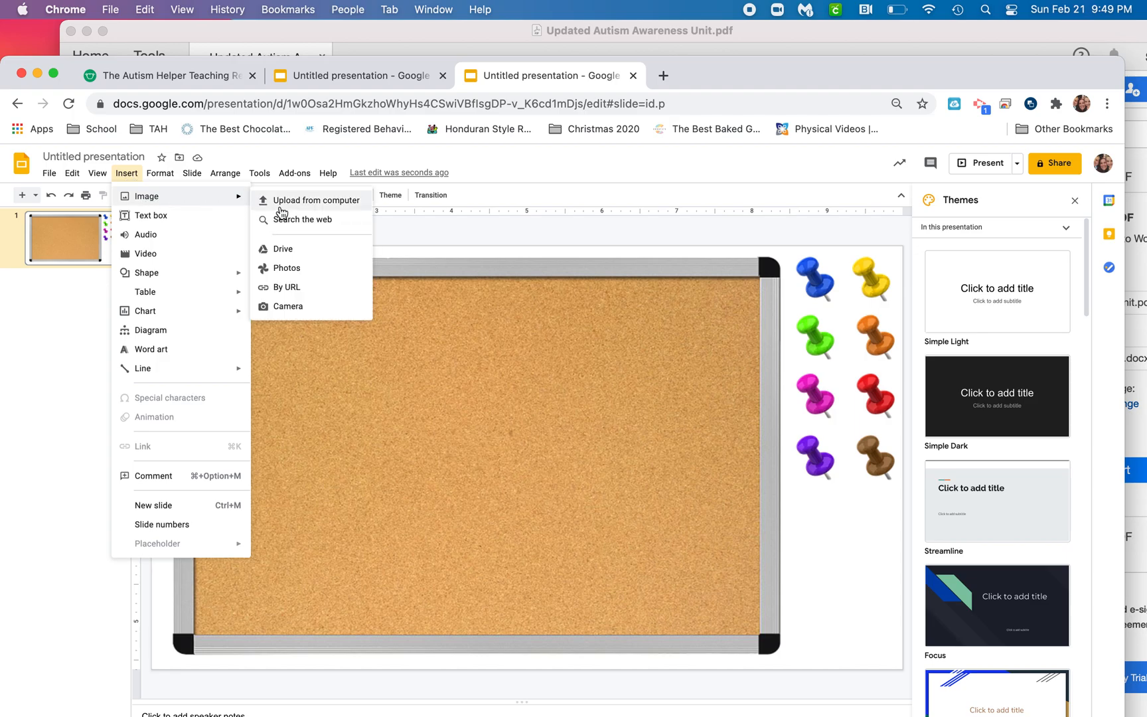
{"action": "left_click", "coordinate": [300, 220]}
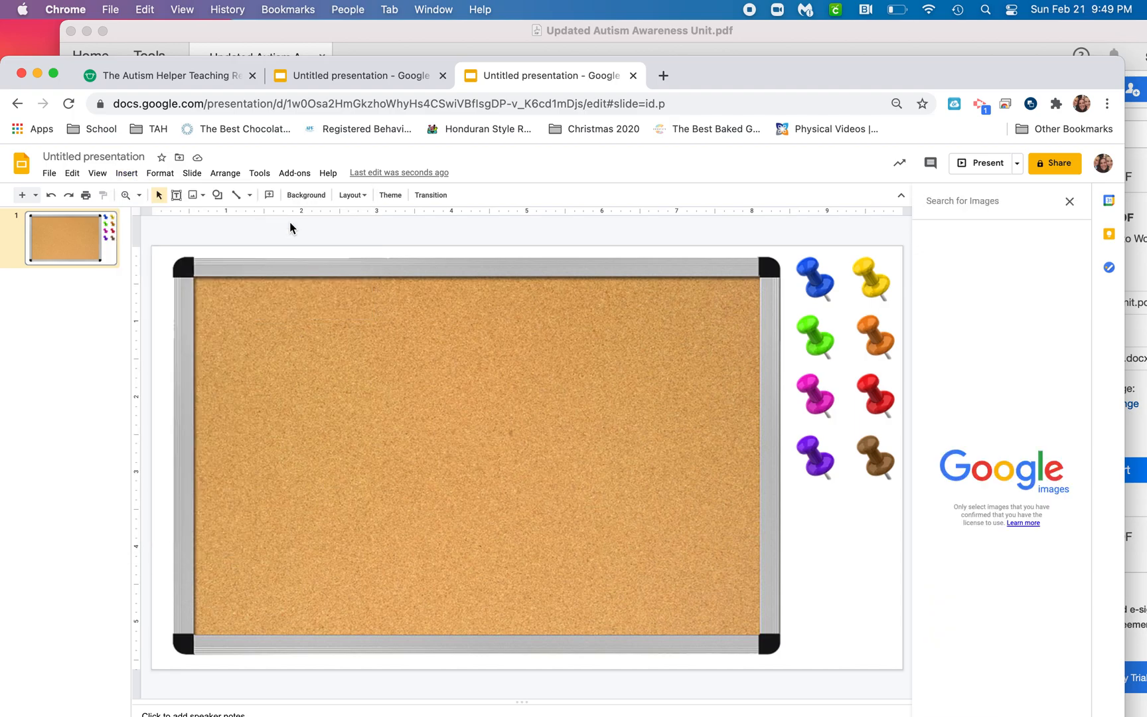
{"action": "type", "text": "banner"}
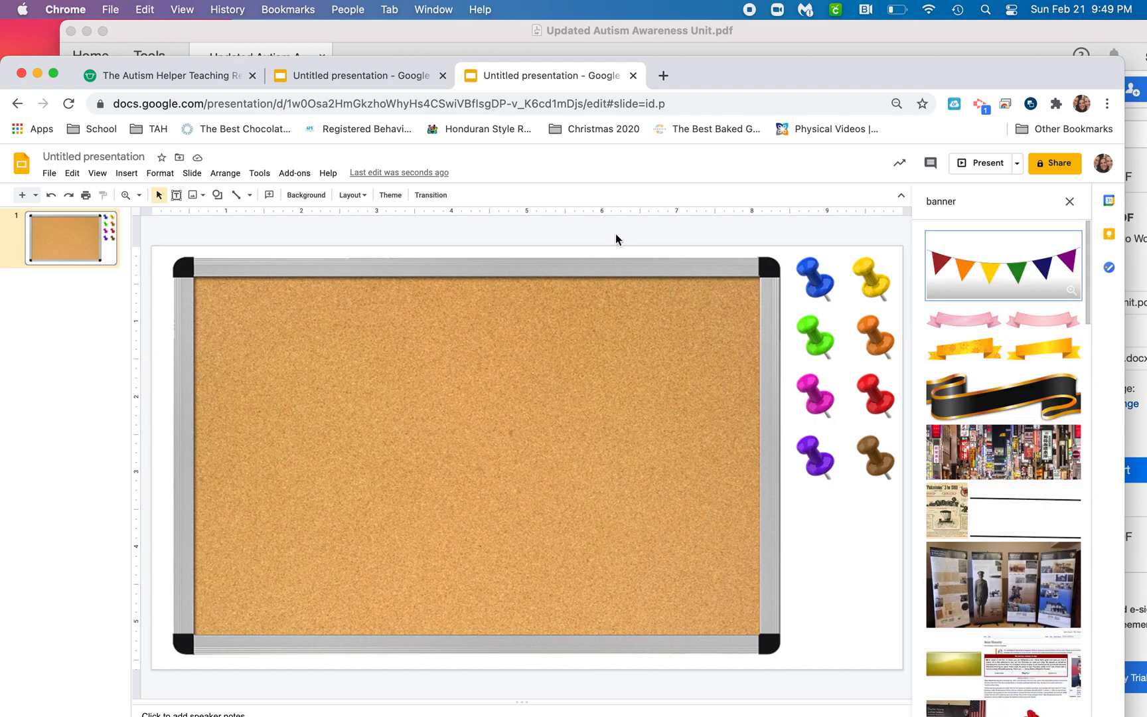
{"action": "left_click", "coordinate": [1002, 266]}
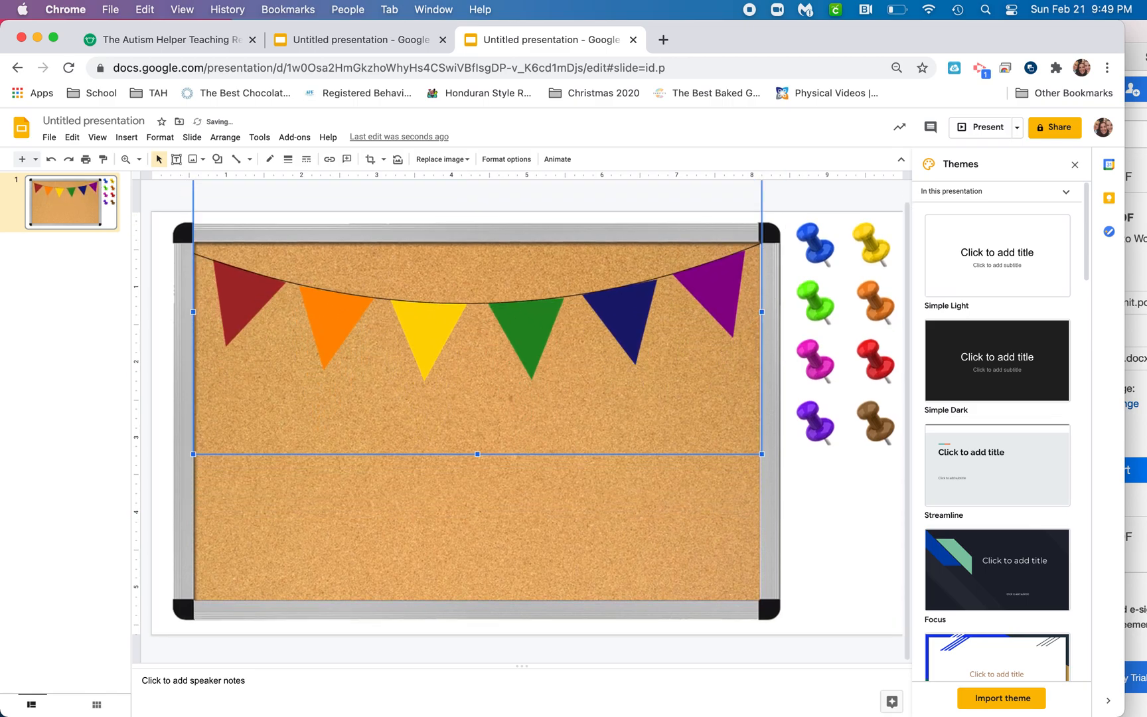
{"action": "left_click", "coordinate": [665, 513]}
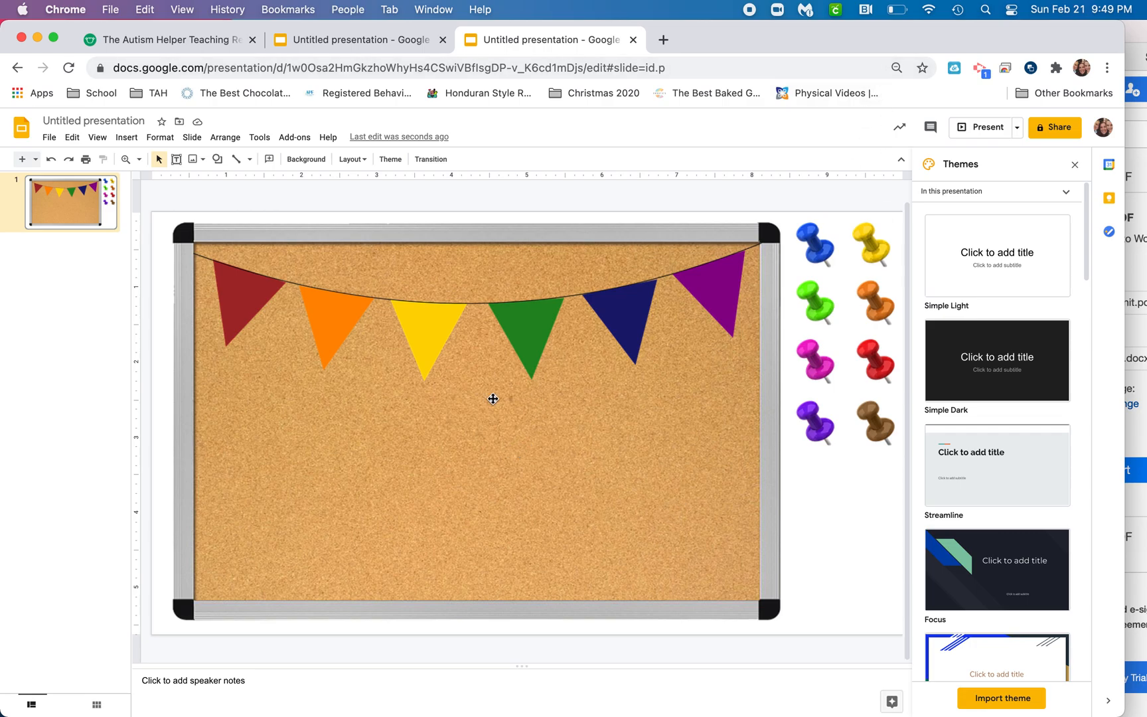
{"action": "mouse_move", "coordinate": [552, 289]}
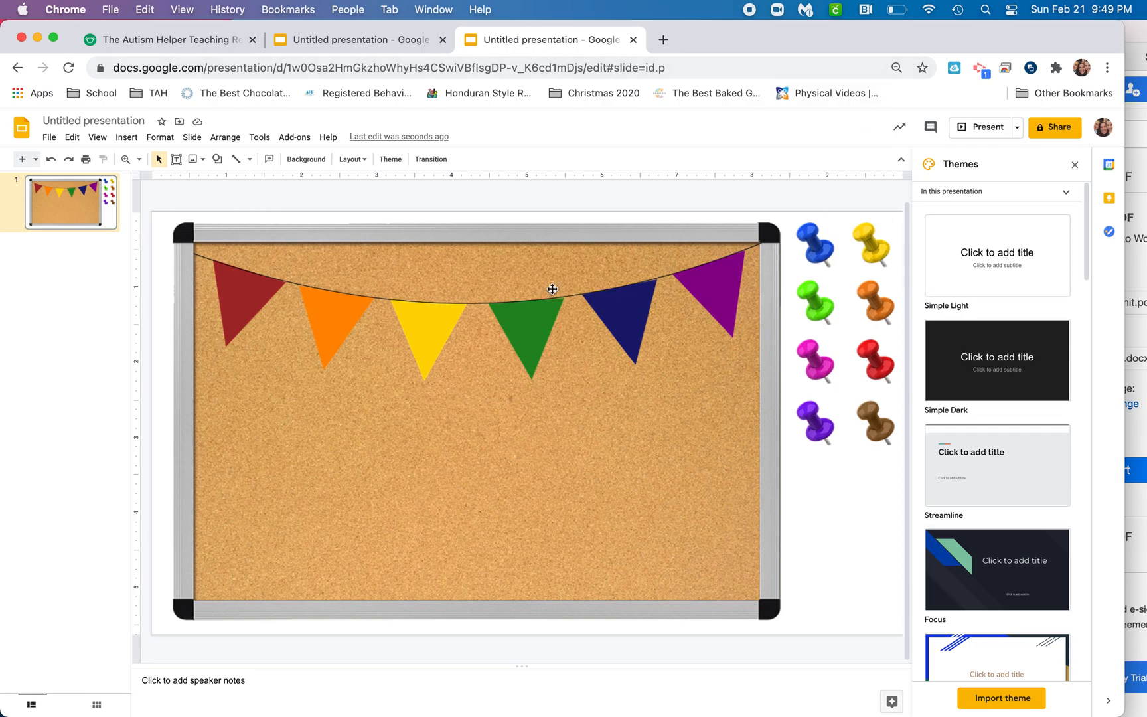
{"action": "mouse_move", "coordinate": [733, 201]}
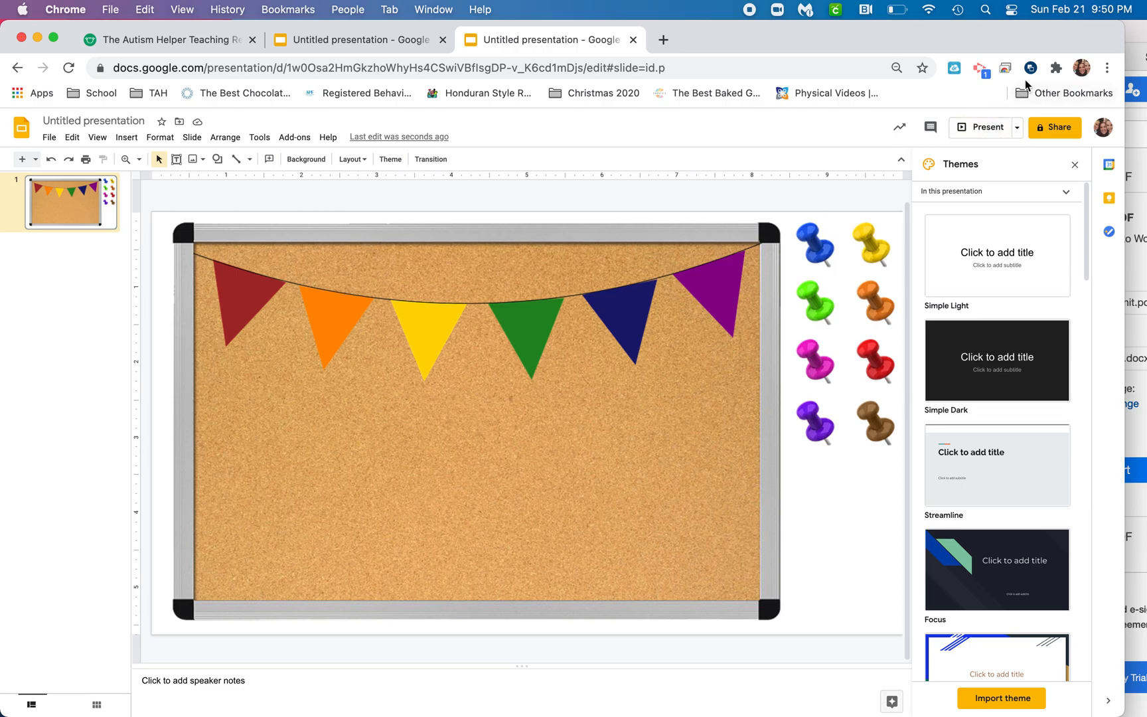
Pin the Bitmoji extension and search it for 'facts'.
{"action": "left_click", "coordinate": [1054, 68]}
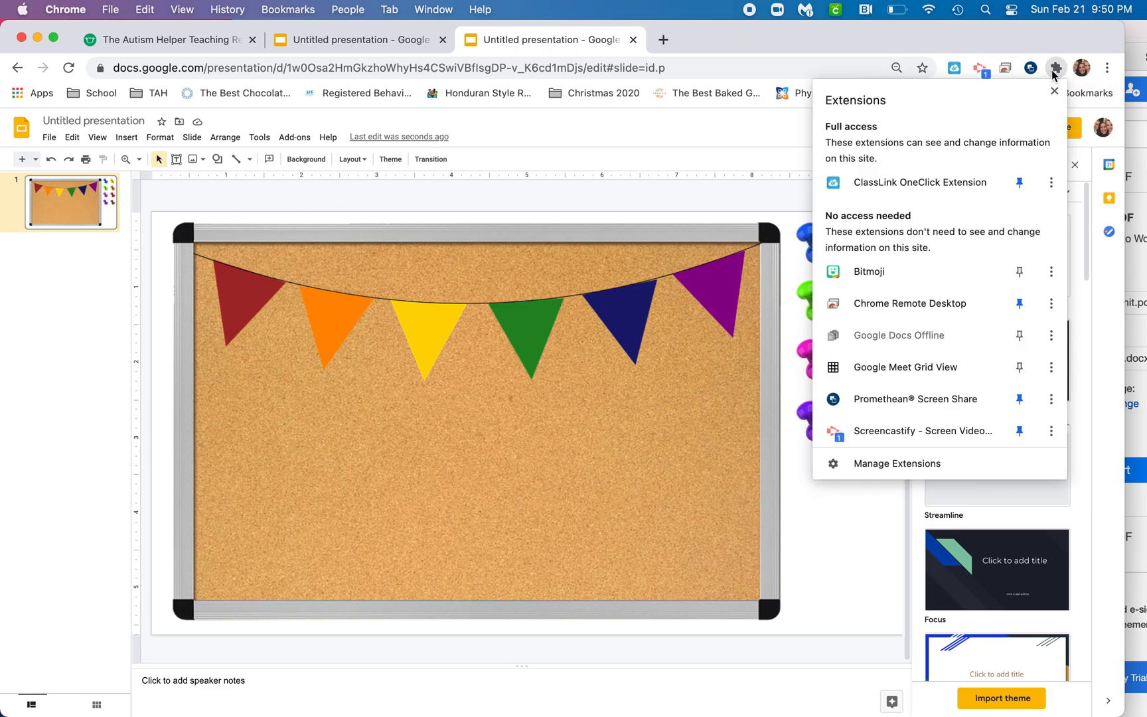
{"action": "left_click", "coordinate": [1056, 68]}
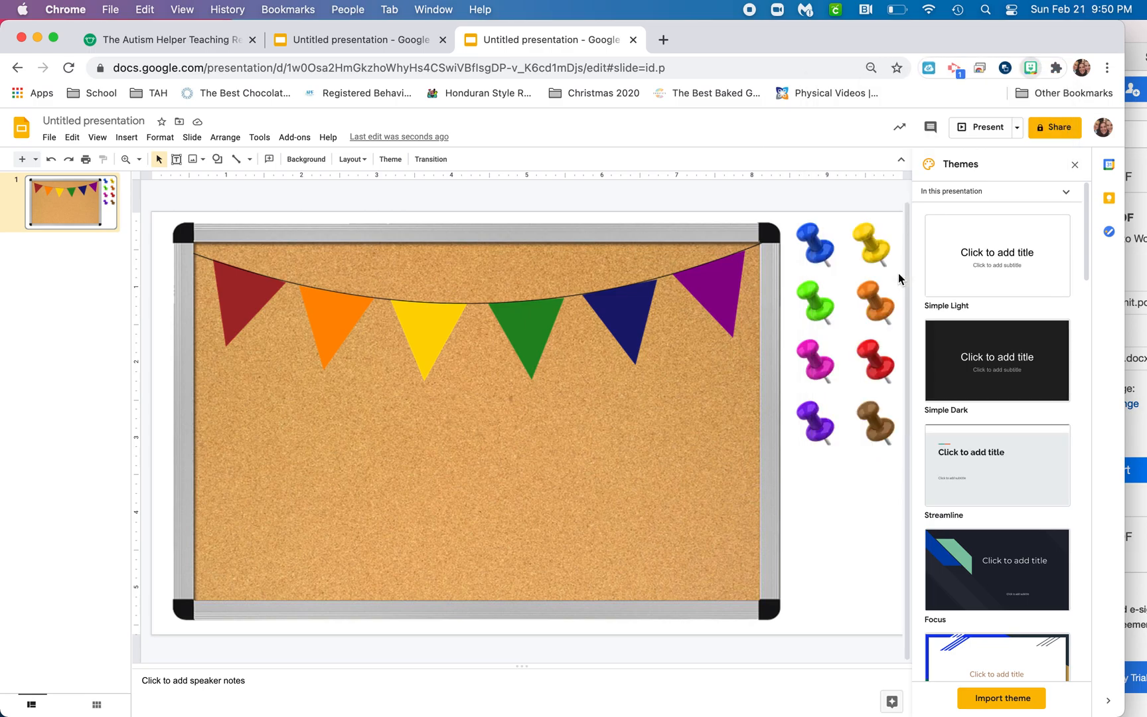
{"action": "left_click", "coordinate": [1030, 67]}
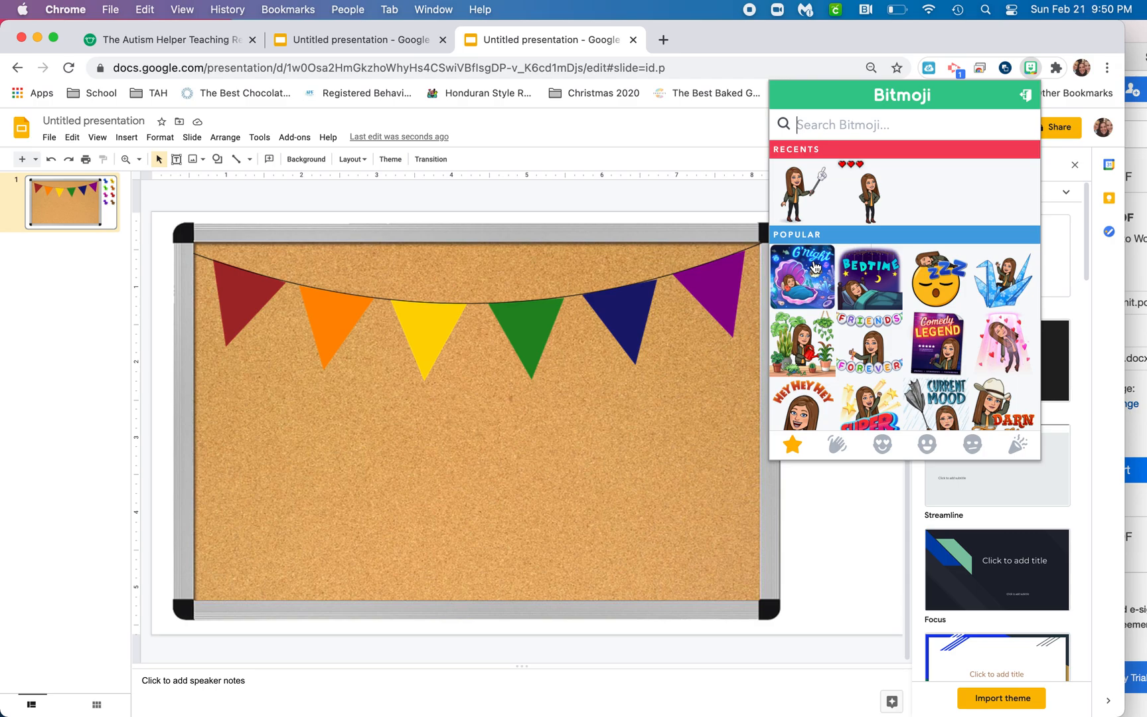
{"action": "type", "text": "facts"}
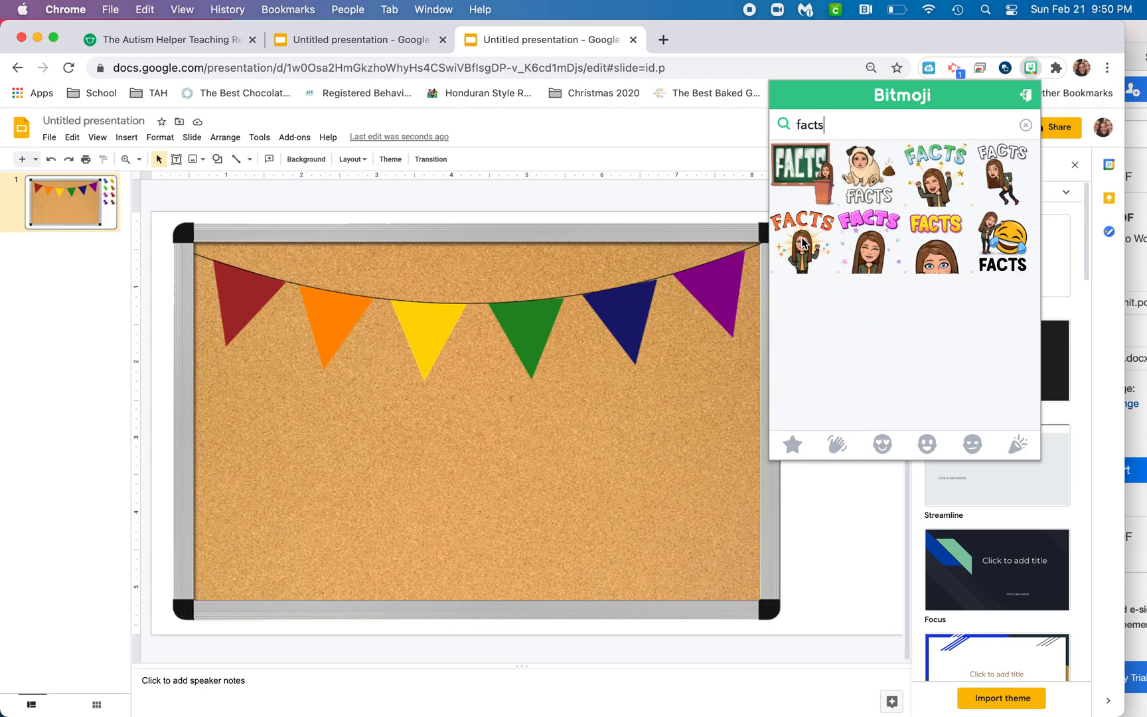
{"action": "mouse_move", "coordinate": [935, 187]}
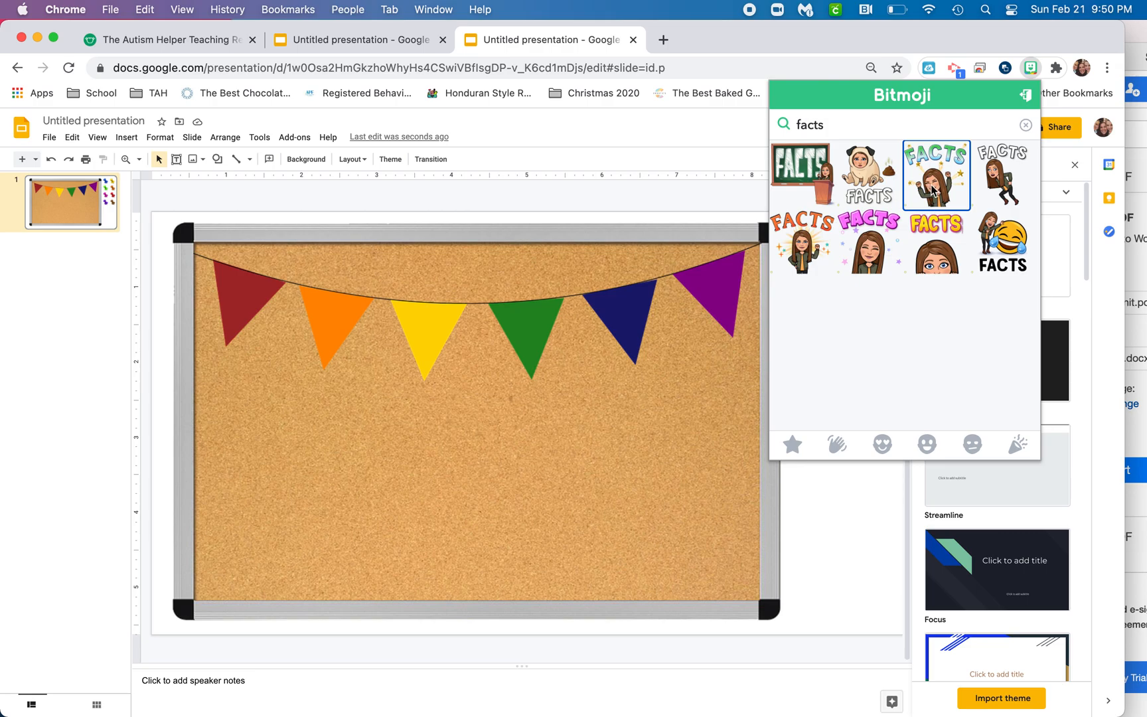
Paste the FACTS bitmoji onto the board, enlarge it and move it to the lower right.
{"action": "right_click", "coordinate": [937, 176]}
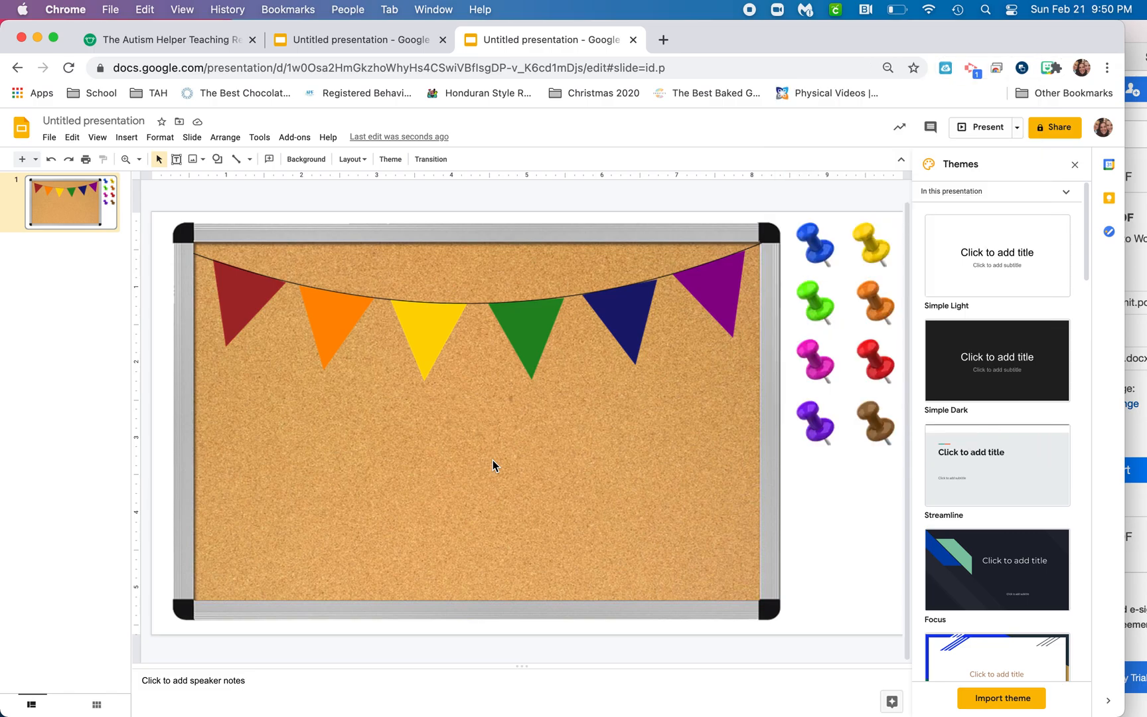
{"action": "mouse_move", "coordinate": [443, 425]}
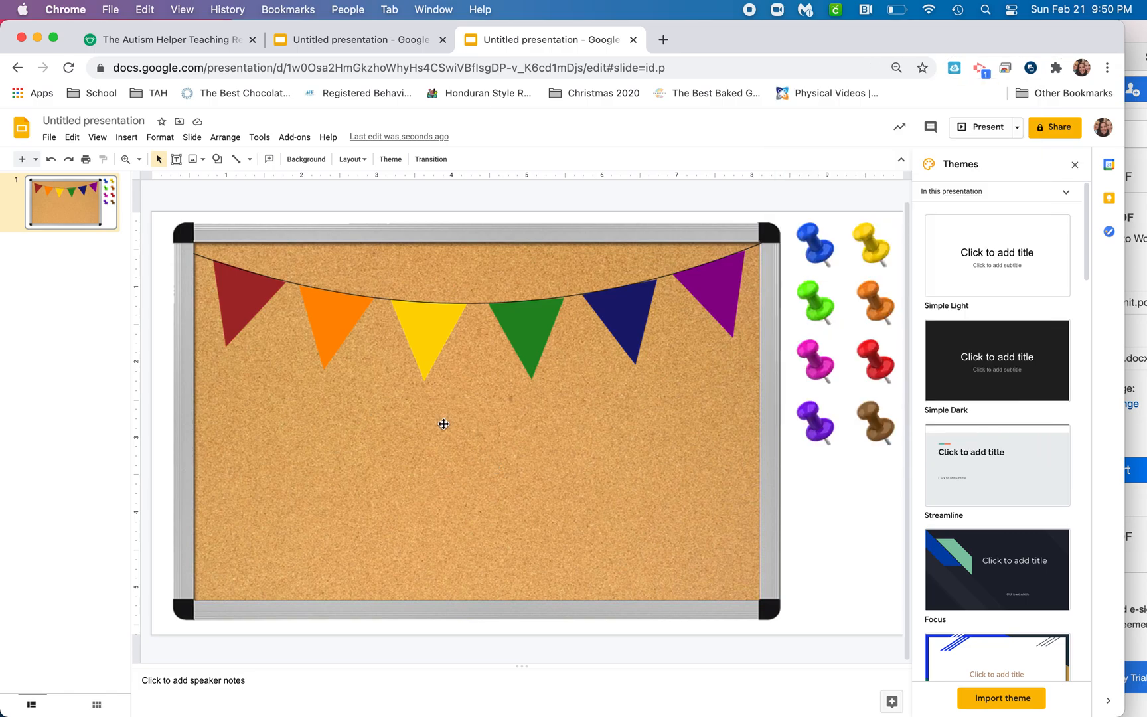
{"action": "right_click", "coordinate": [444, 423]}
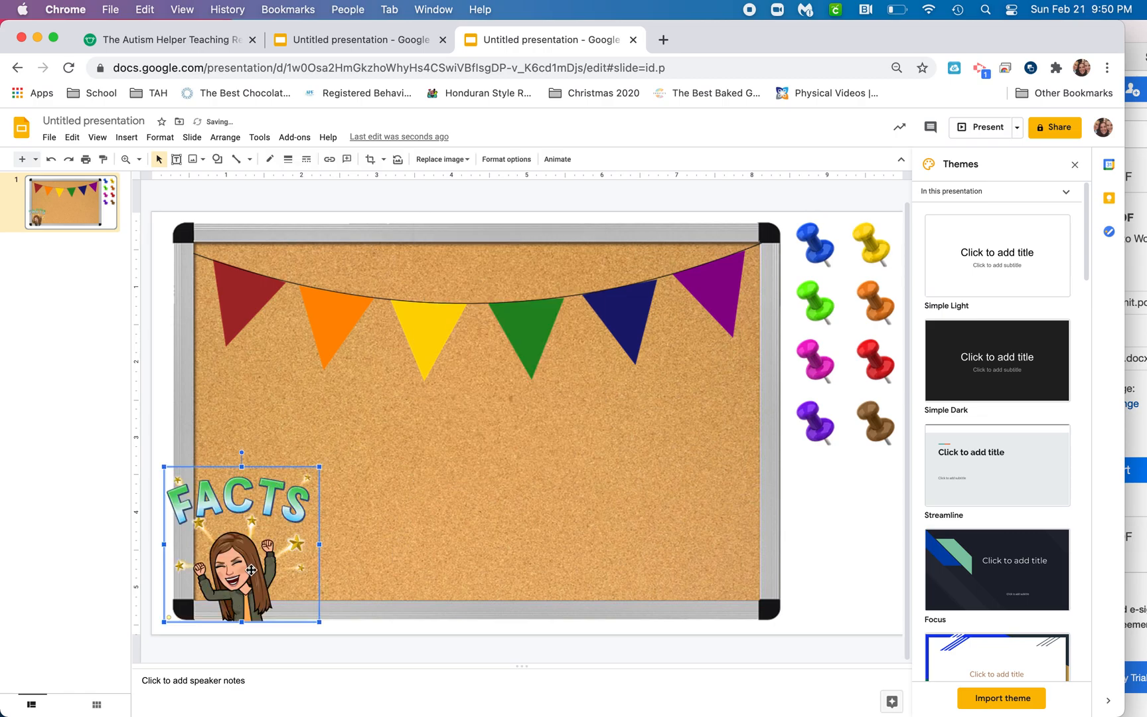
{"action": "left_click_drag", "start_coordinate": [241, 534], "coordinate": [644, 469]}
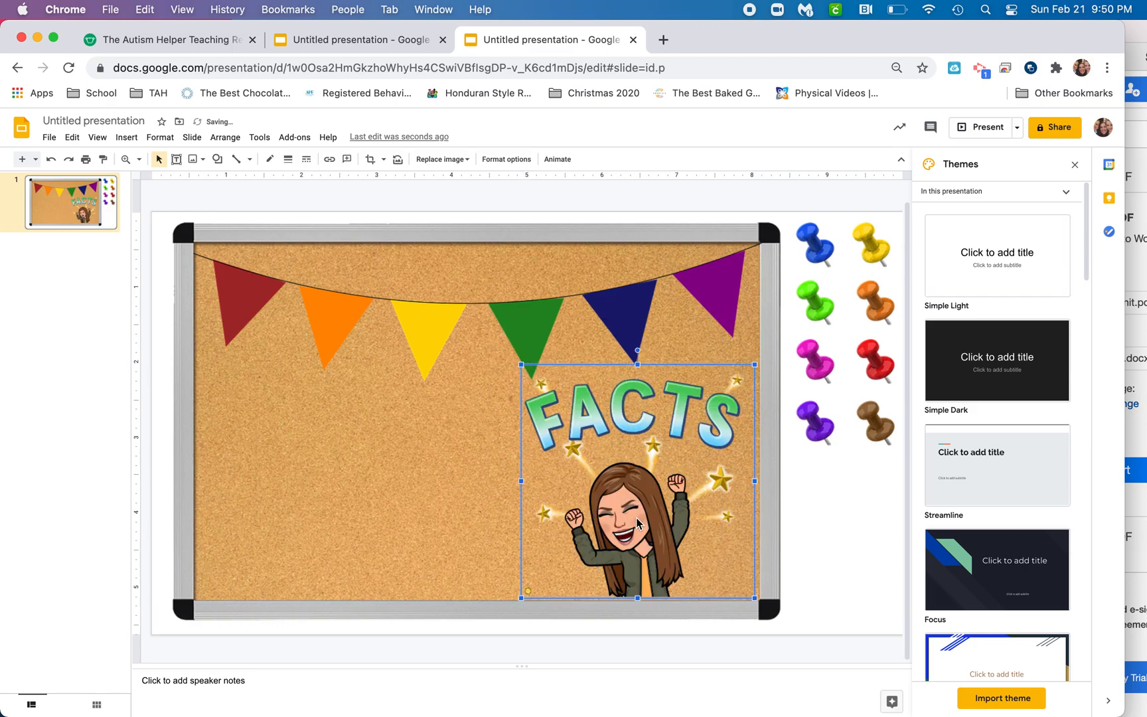
{"action": "left_click_drag", "start_coordinate": [638, 480], "coordinate": [644, 475]}
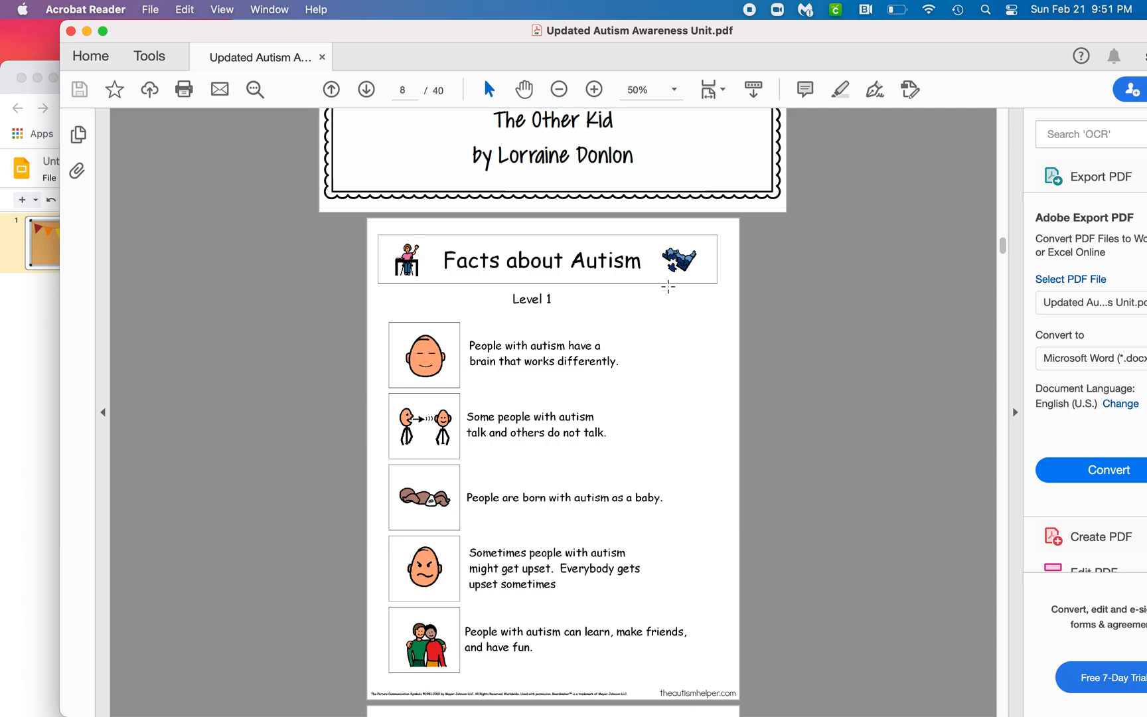
{"action": "mouse_move", "coordinate": [368, 226]}
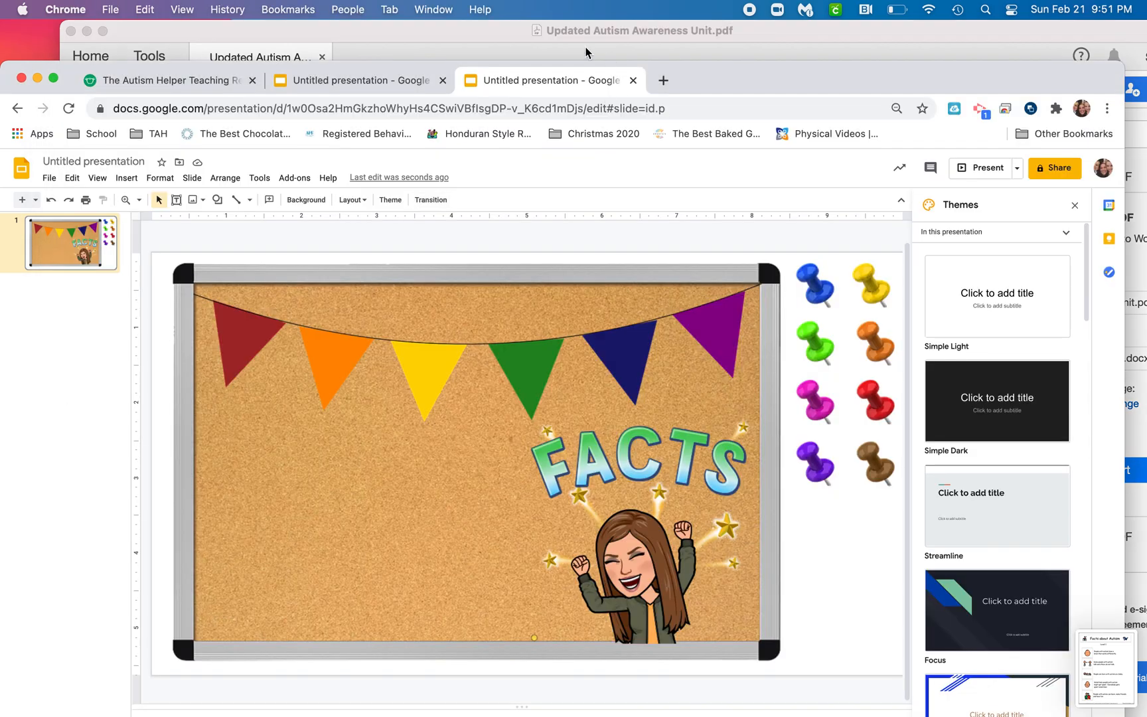
{"action": "mouse_move", "coordinate": [375, 352]}
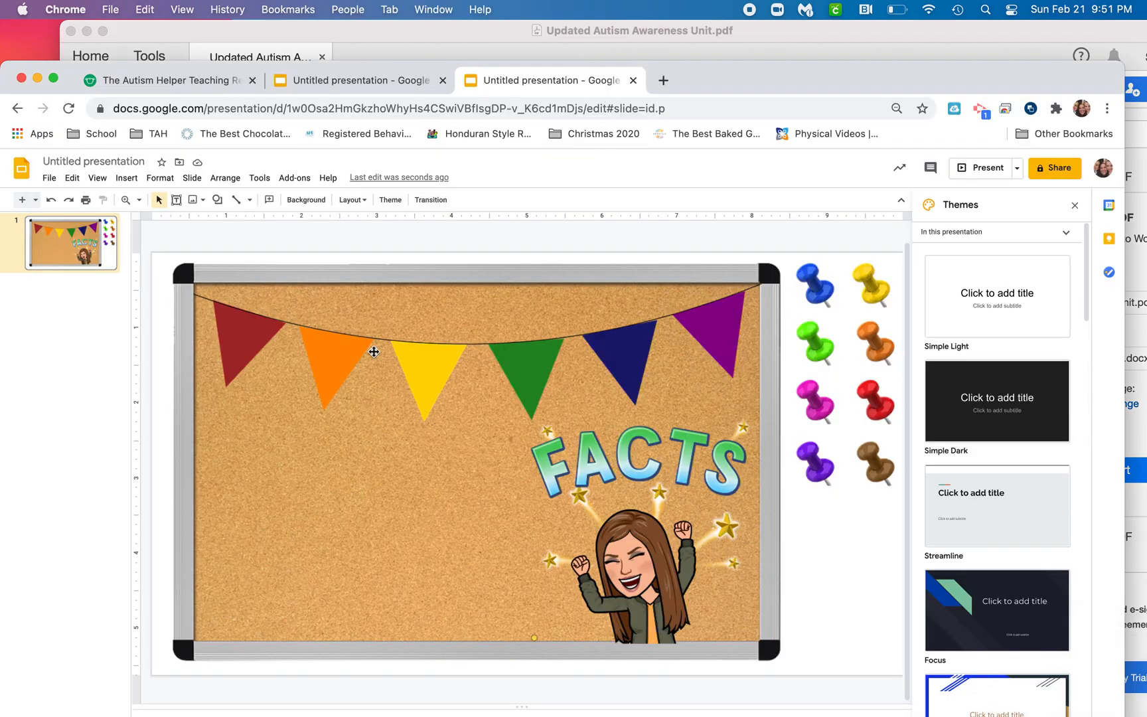
{"action": "mouse_move", "coordinate": [126, 178]}
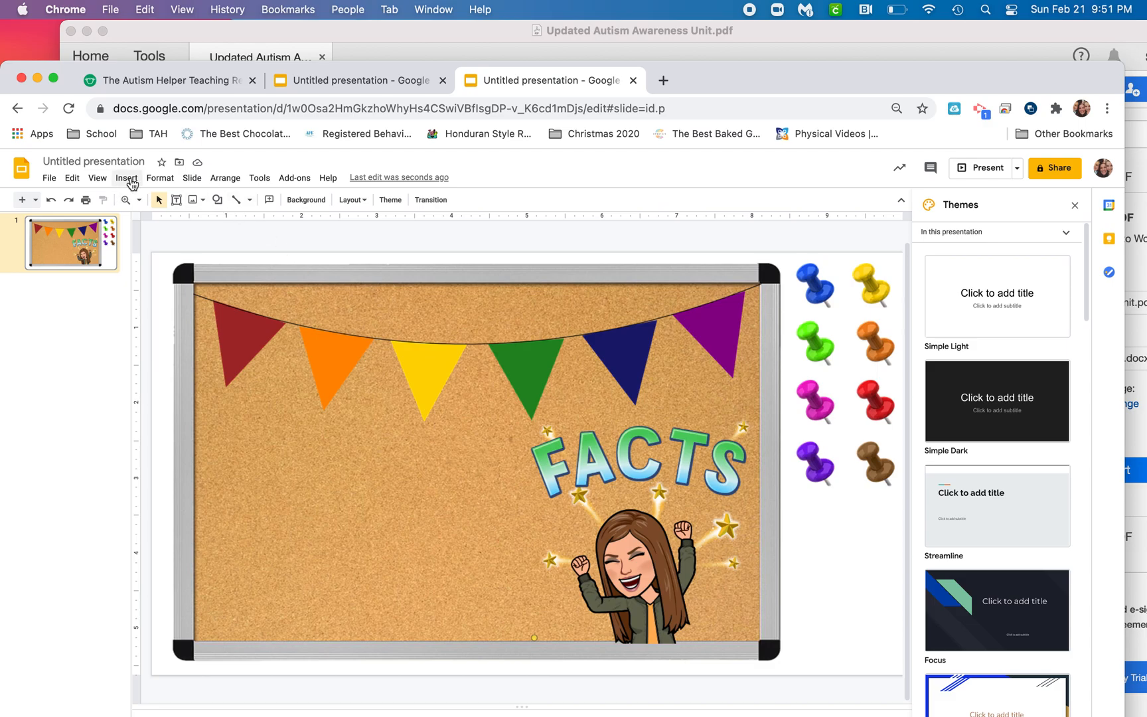
Upload the newest Desktop screenshot of the Facts about Autism sheet onto the slide.
{"action": "left_click", "coordinate": [126, 178]}
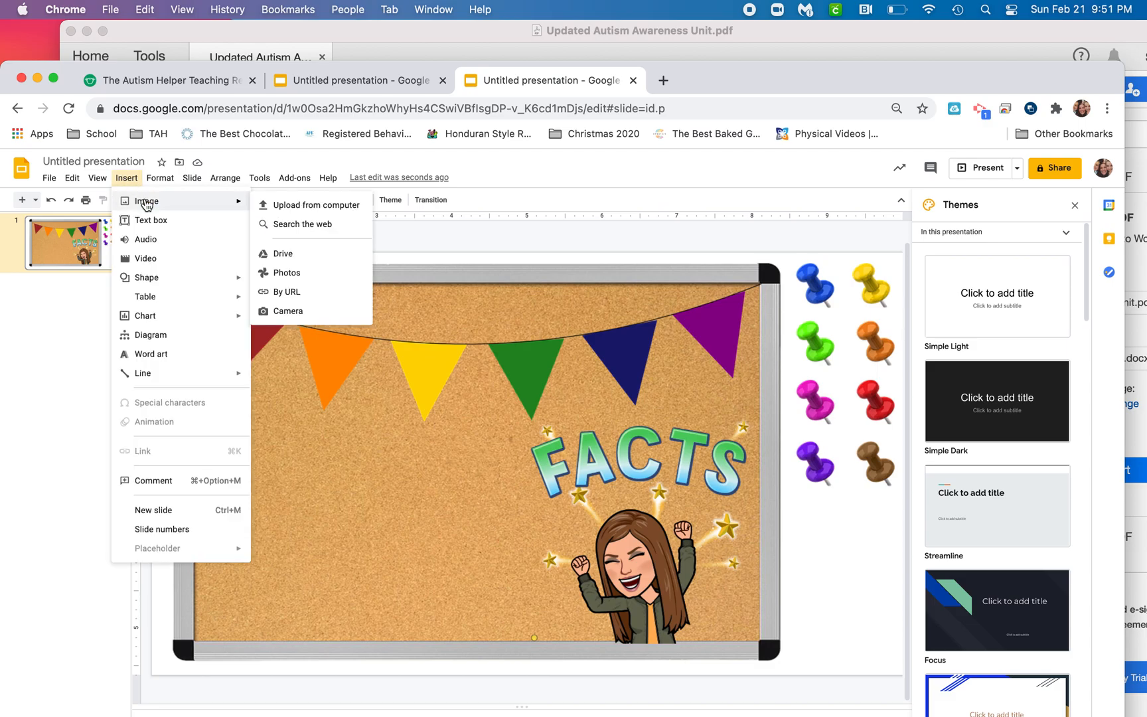
{"action": "mouse_move", "coordinate": [153, 219]}
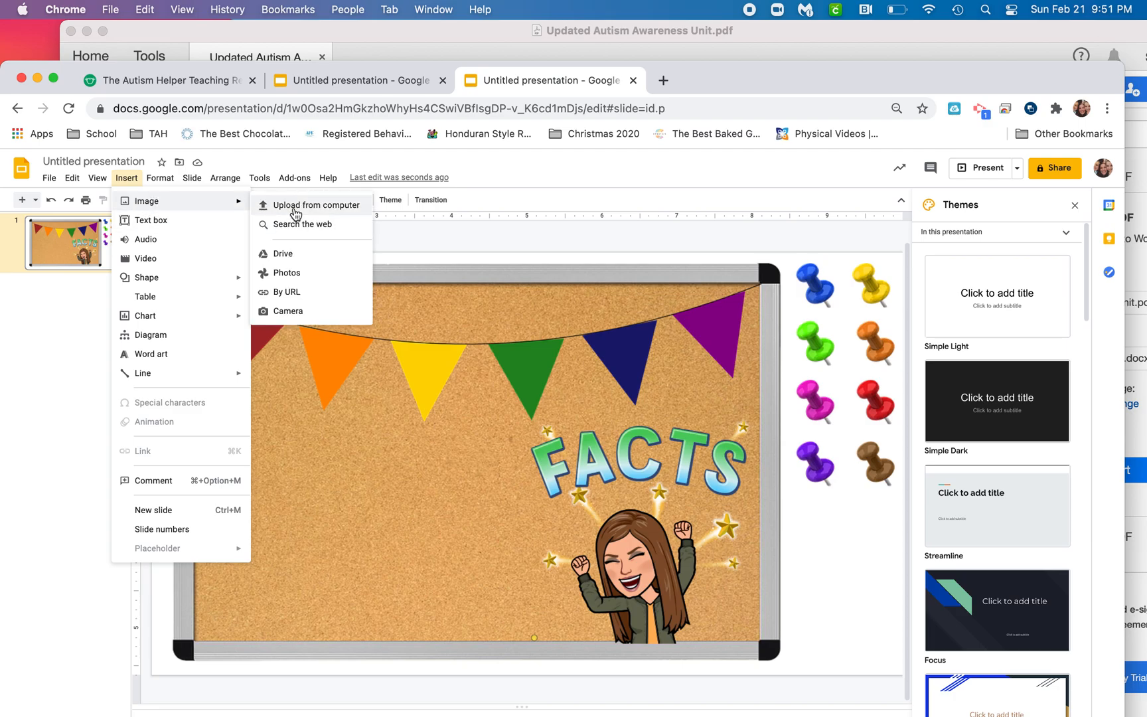
{"action": "left_click", "coordinate": [319, 204]}
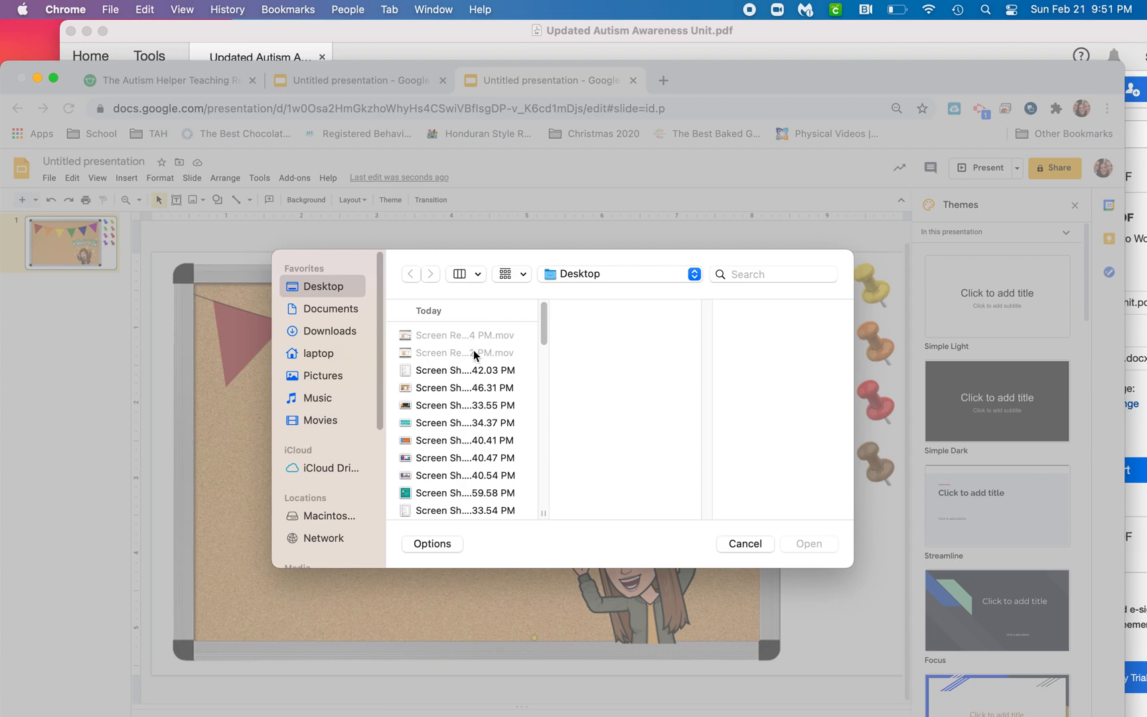
{"action": "left_click", "coordinate": [463, 371]}
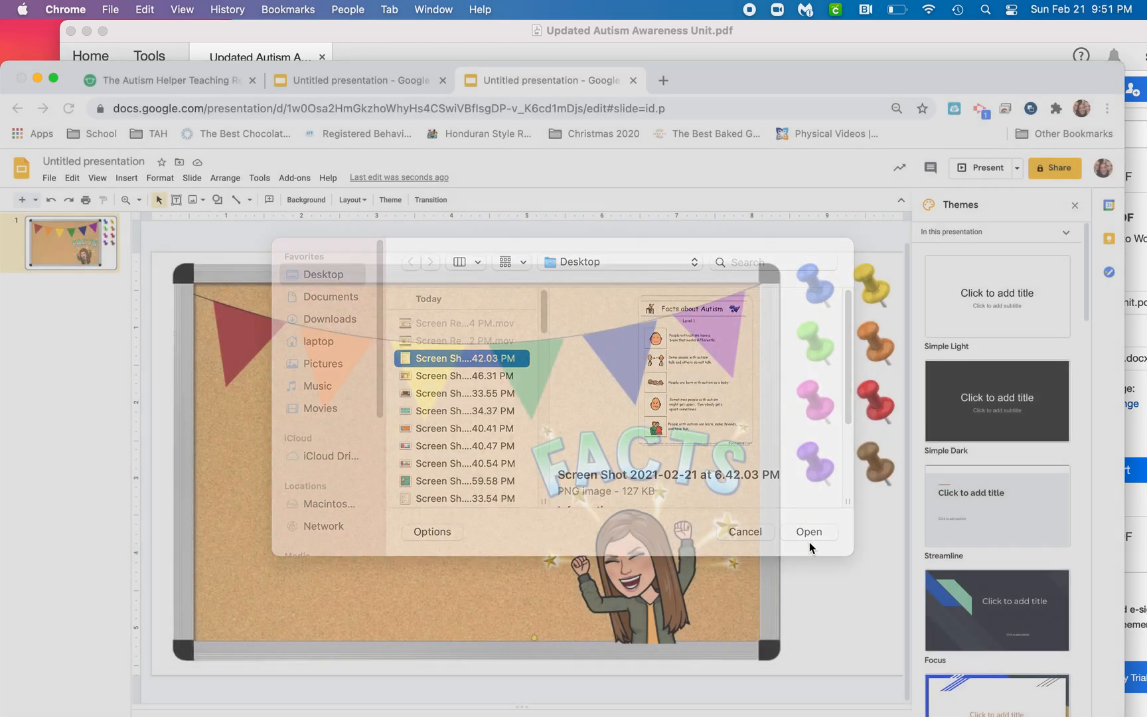
{"action": "left_click", "coordinate": [809, 533]}
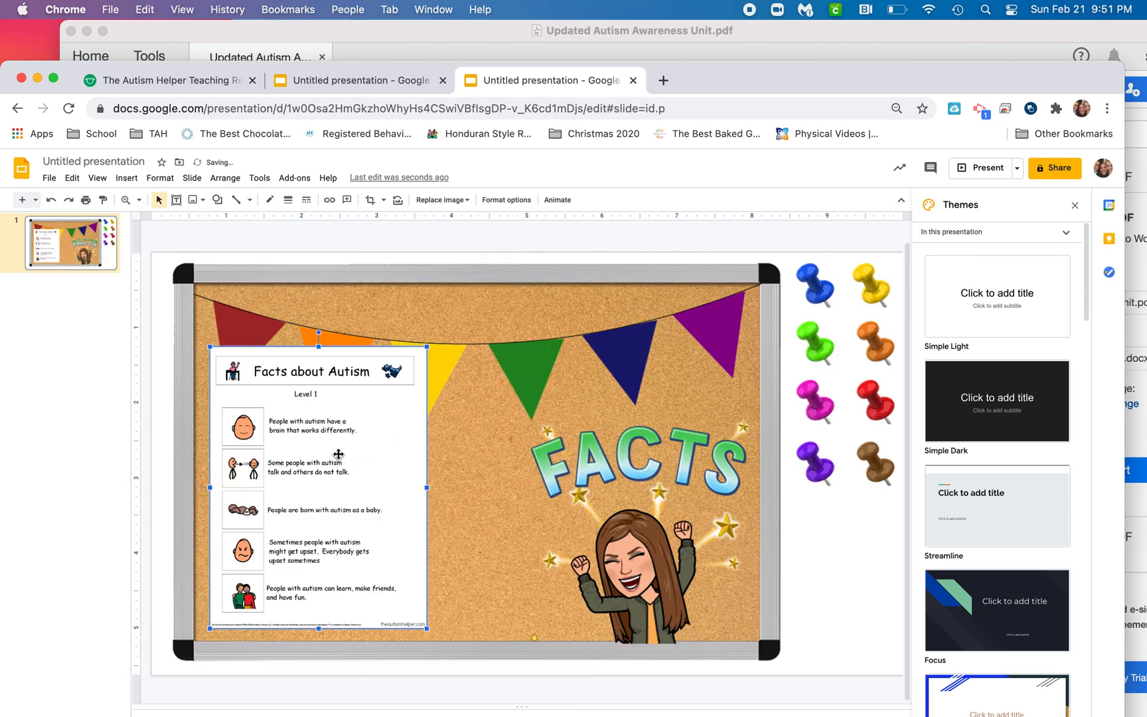
Bring the rainbow banner in front of the facts sheet, dismissing the dictionary popup.
{"action": "right_click", "coordinate": [339, 454]}
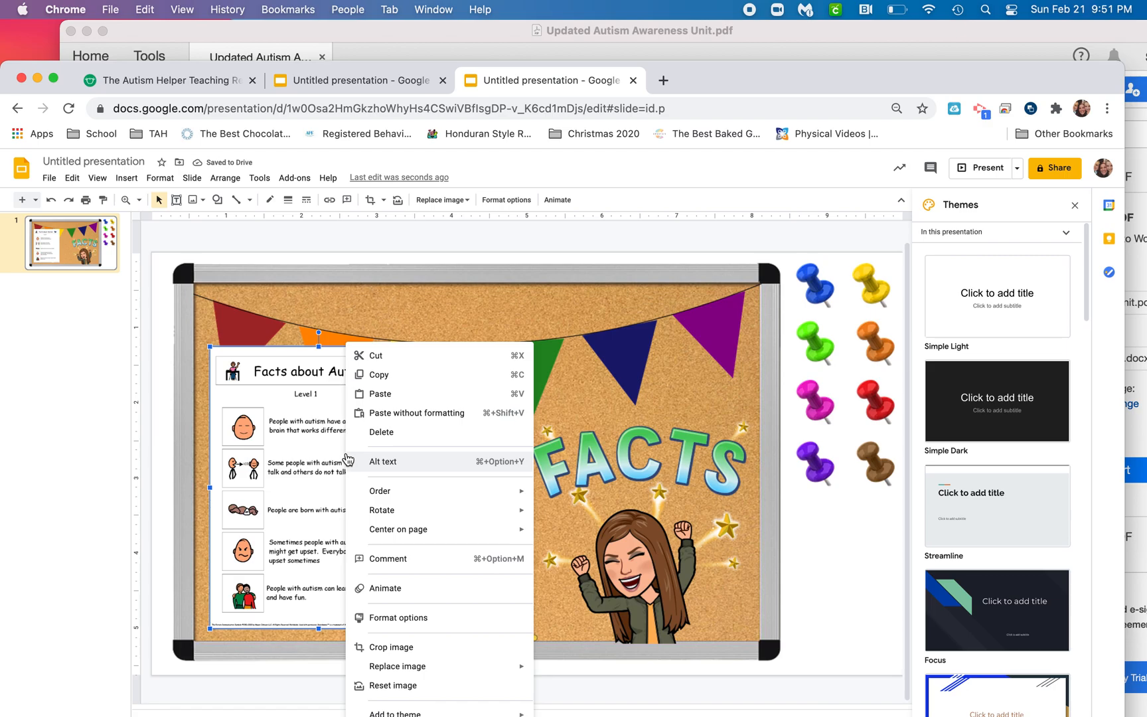
{"action": "mouse_move", "coordinate": [431, 505]}
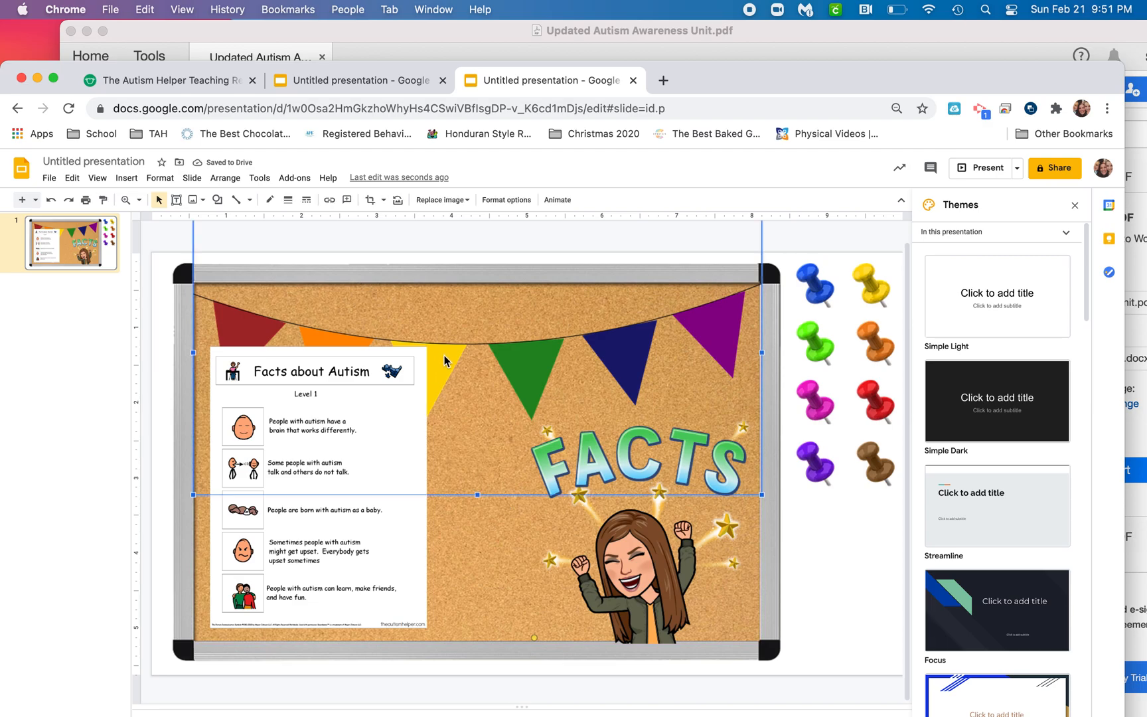
{"action": "right_click", "coordinate": [443, 360]}
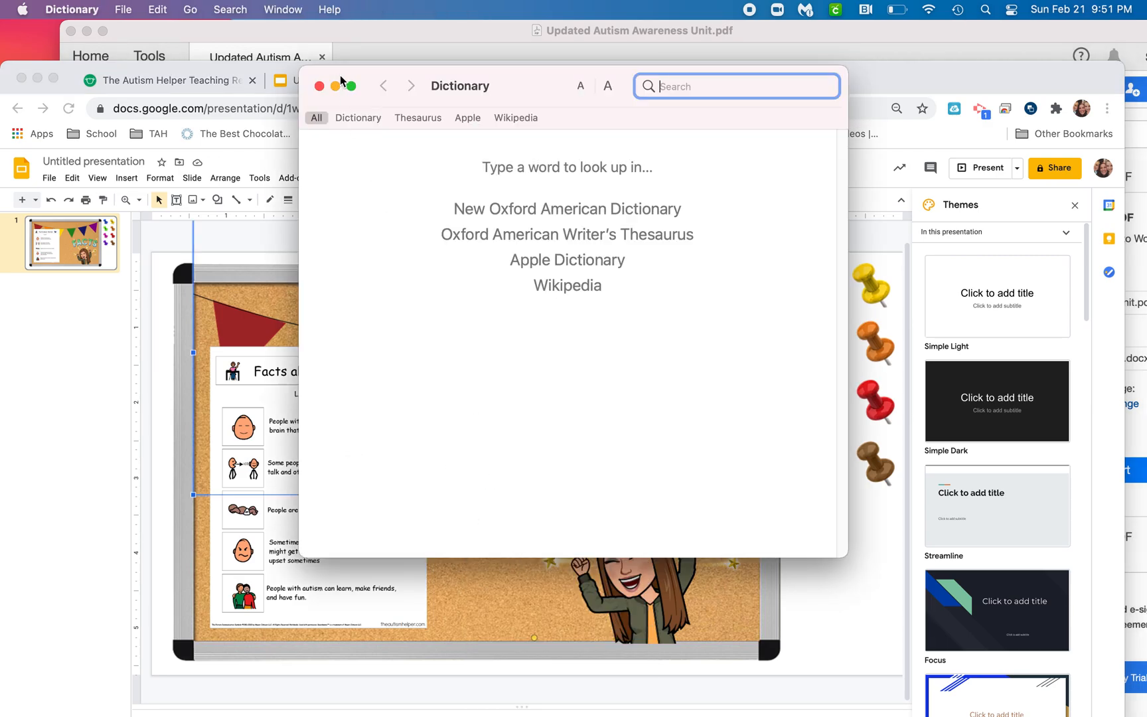
{"action": "left_click", "coordinate": [318, 85]}
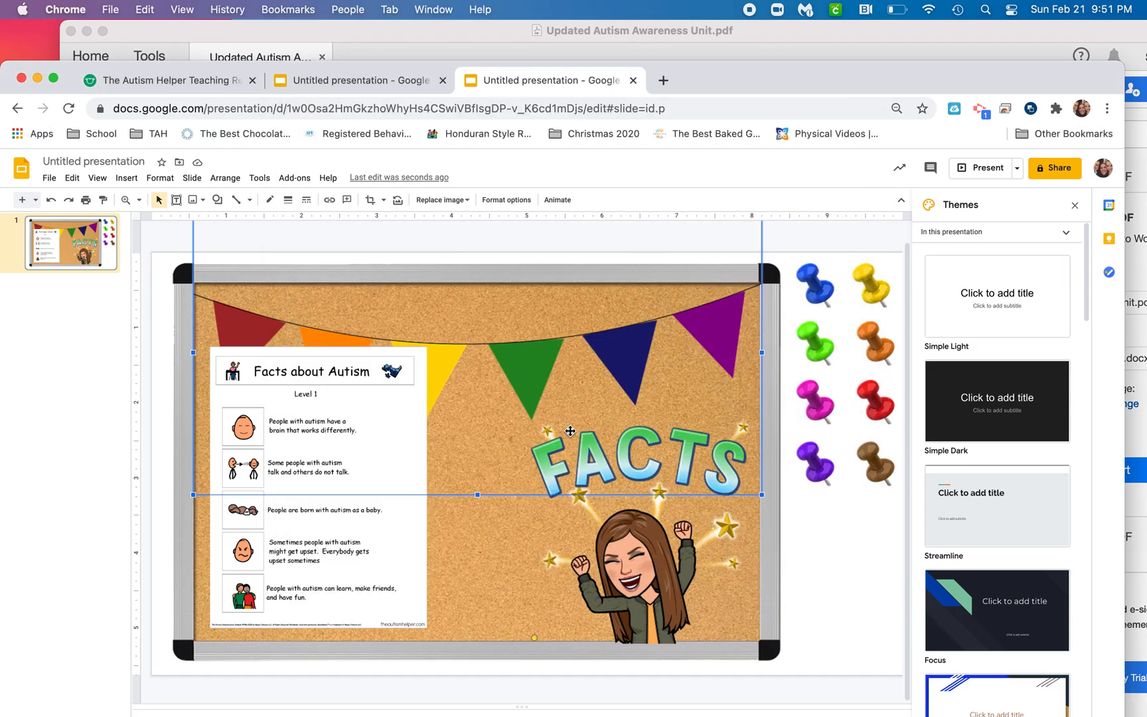
{"action": "mouse_move", "coordinate": [513, 388]}
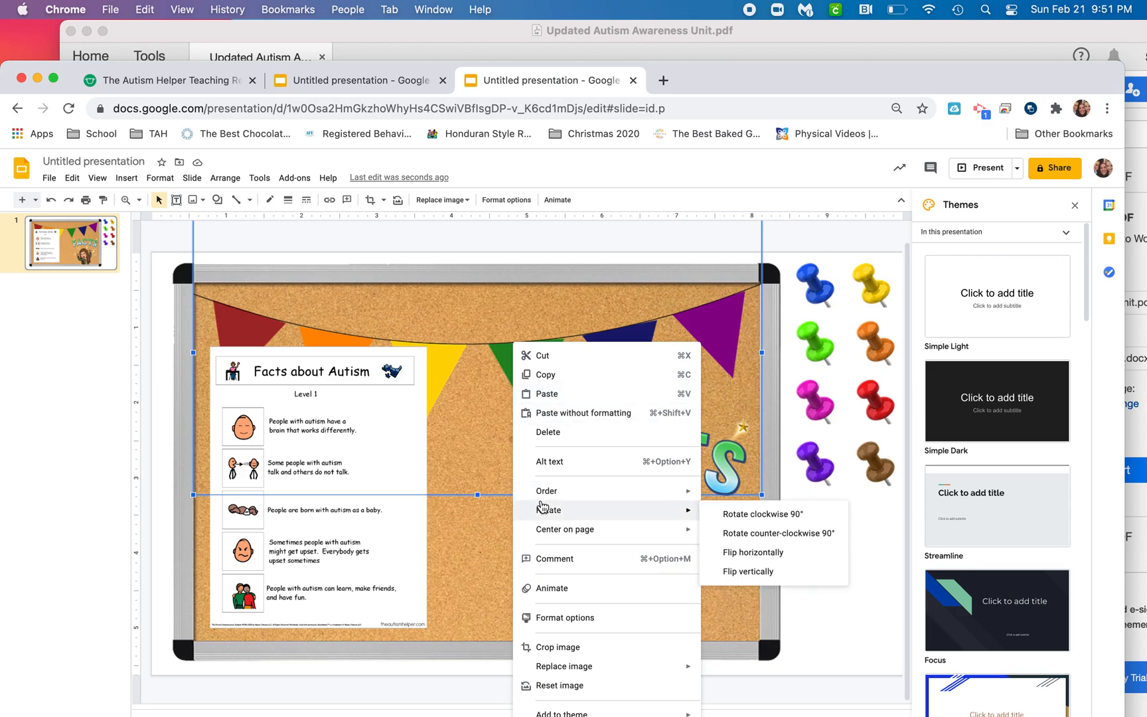
{"action": "mouse_move", "coordinate": [546, 490]}
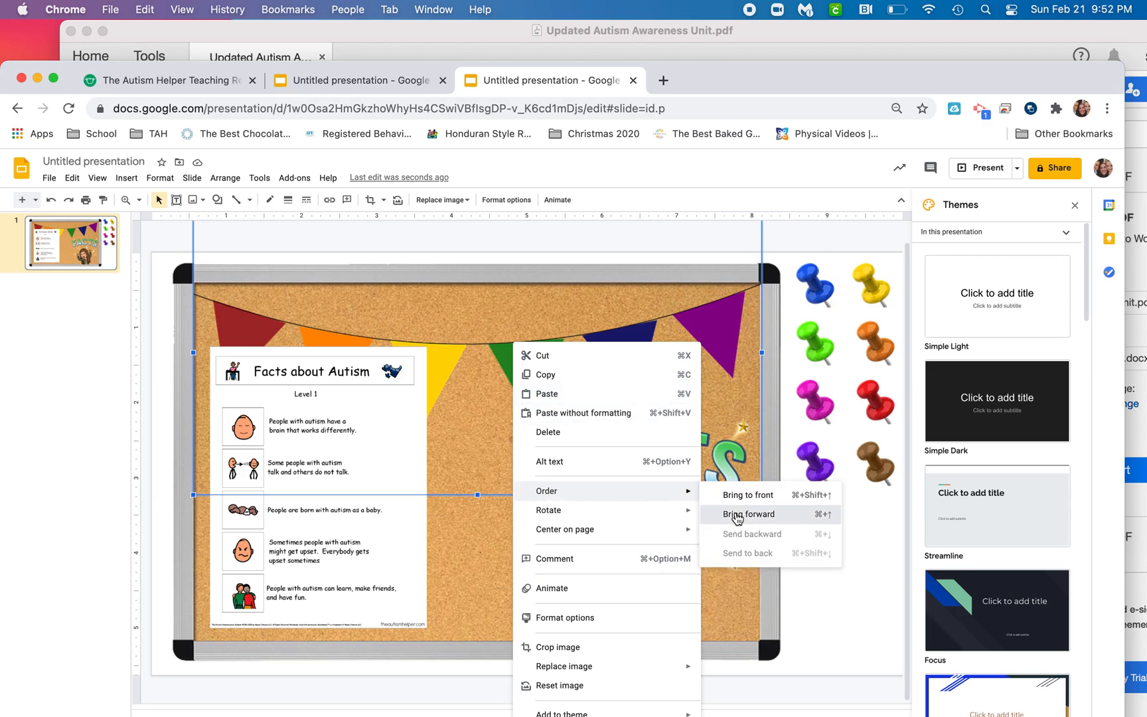
{"action": "left_click", "coordinate": [749, 514]}
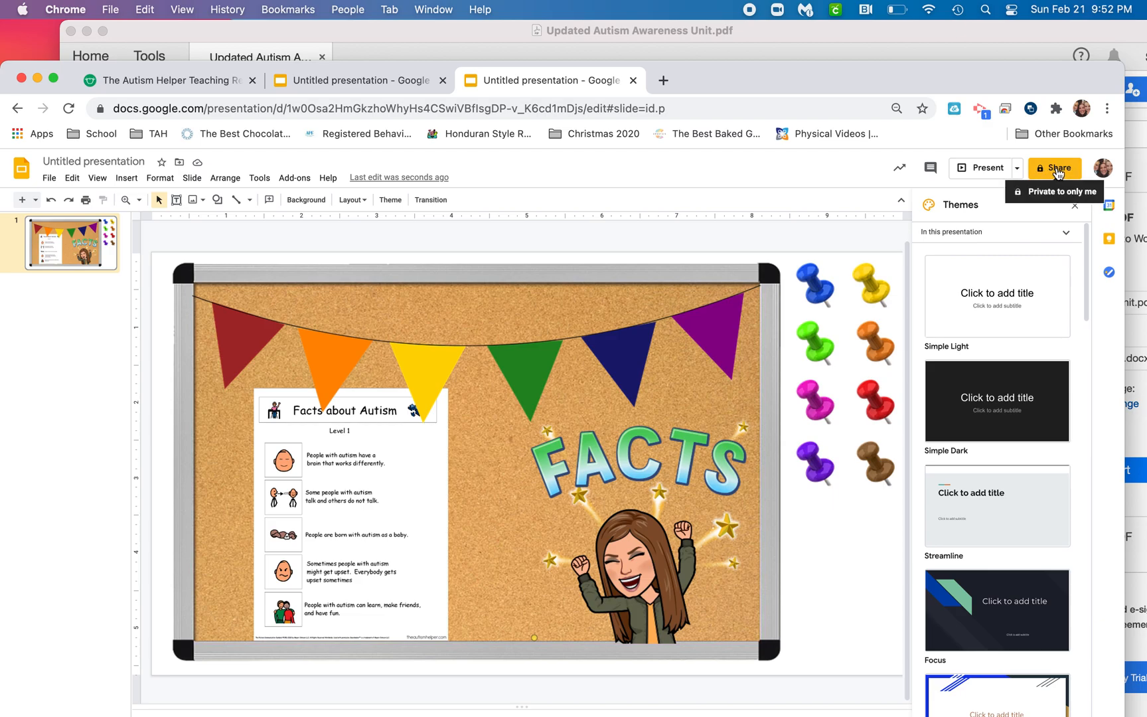
Name the presentation 'Autism Awareness BB' from the Share prompt and save it.
{"action": "left_click", "coordinate": [1053, 167]}
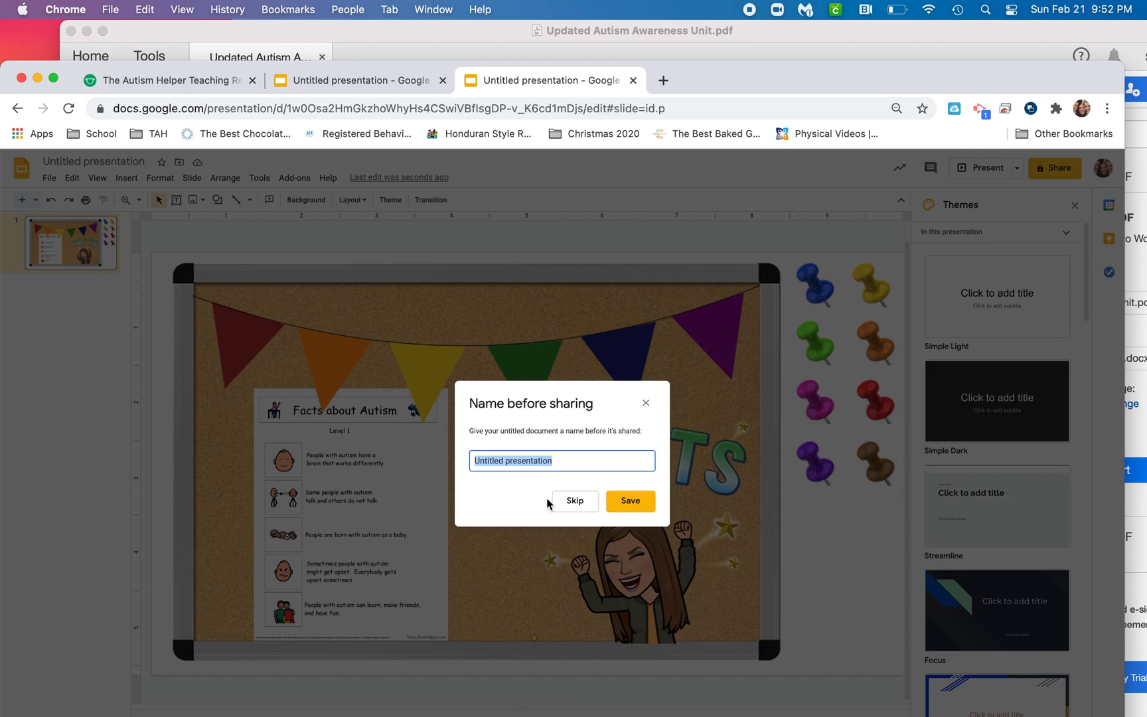
{"action": "type", "text": "Autism"}
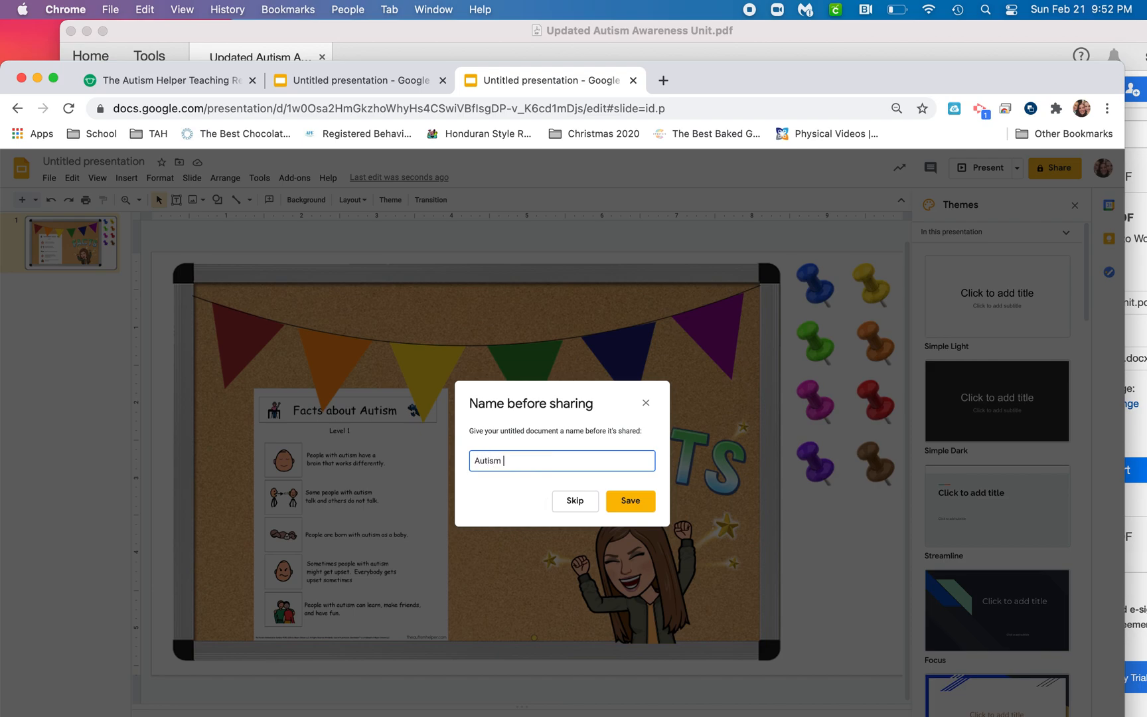
{"action": "type", "text": "Awareness"}
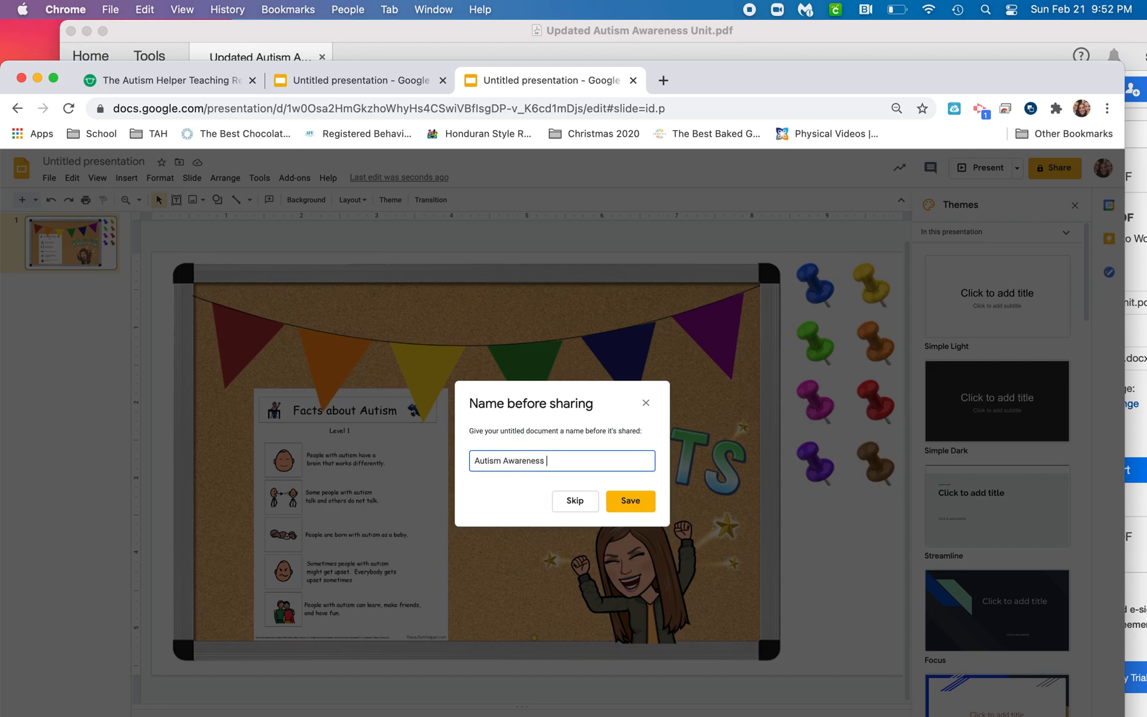
{"action": "left_click", "coordinate": [628, 501]}
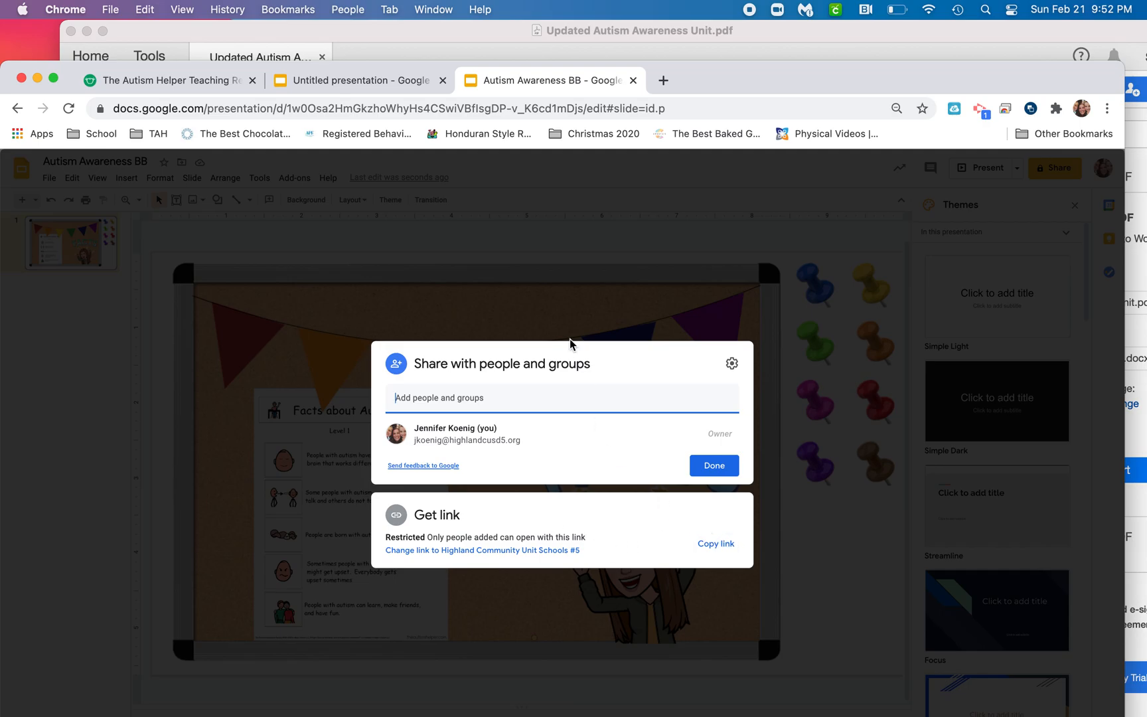
Close the sharing dialog with Done, returning to the finished corkboard slide.
{"action": "left_click", "coordinate": [713, 464]}
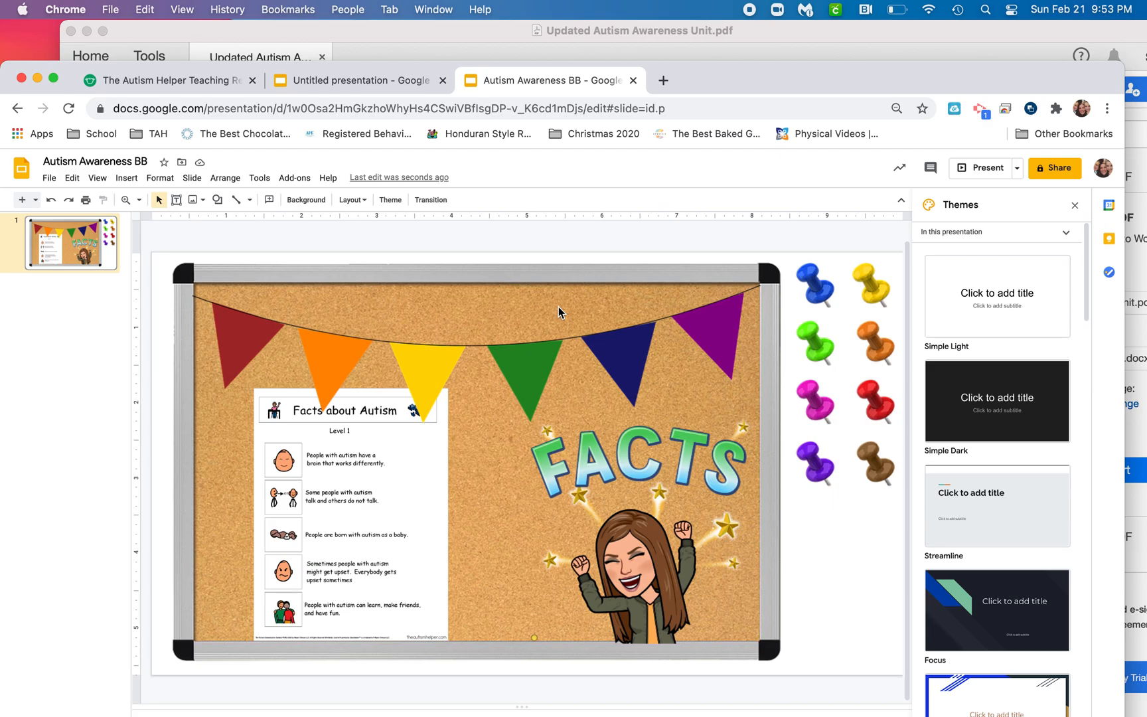
{"action": "mouse_move", "coordinate": [728, 69]}
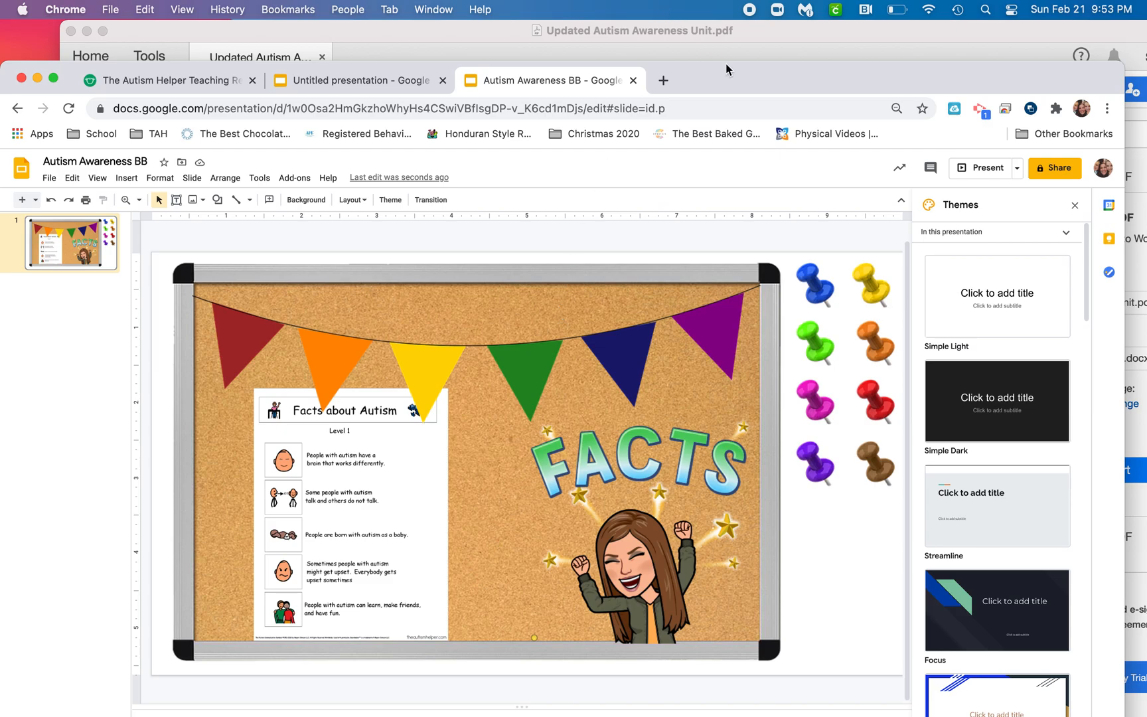